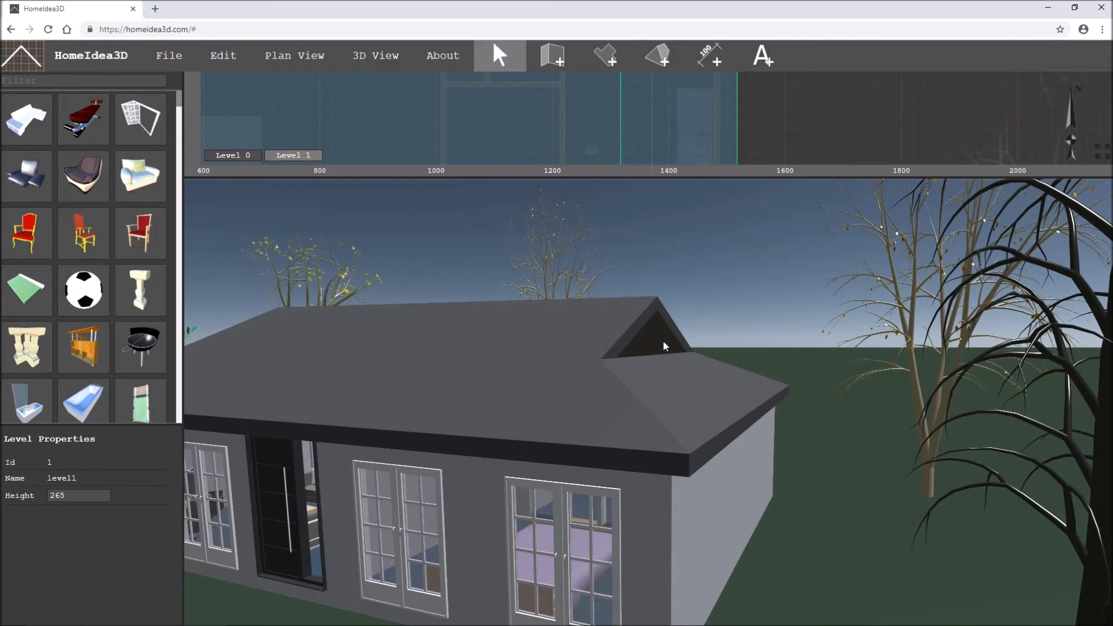
mouse_move(660, 337)
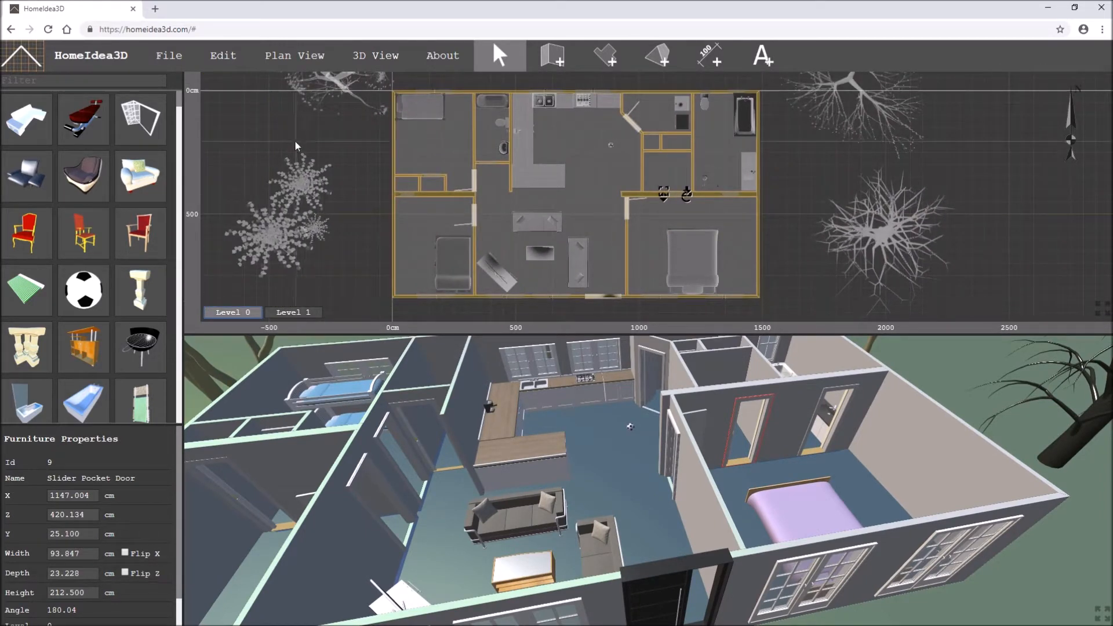
left_click(292, 312)
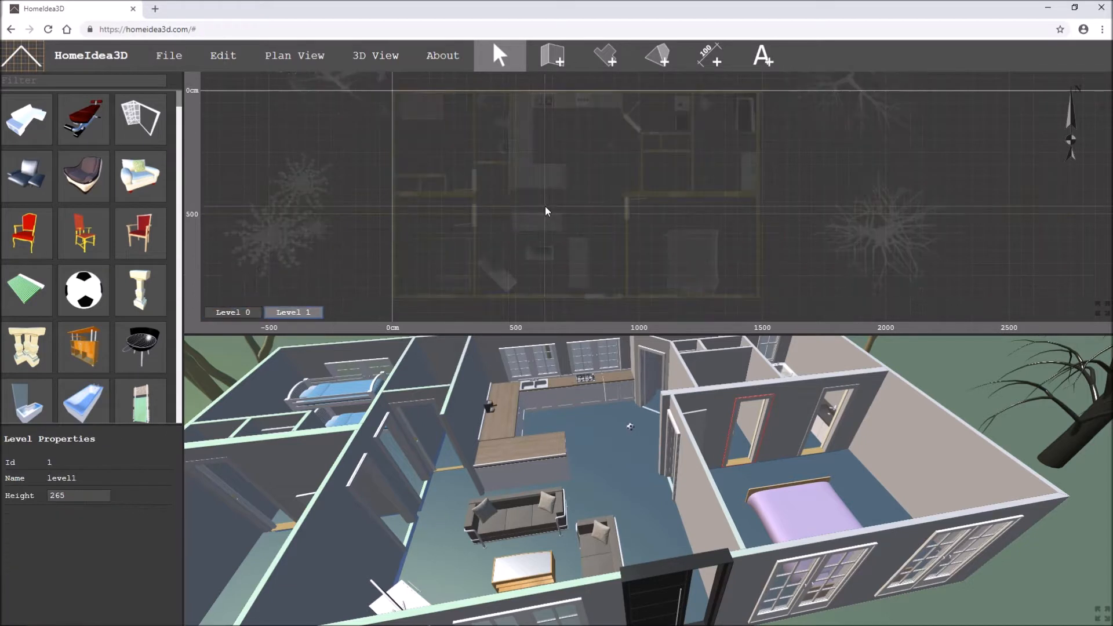
left_click(293, 56)
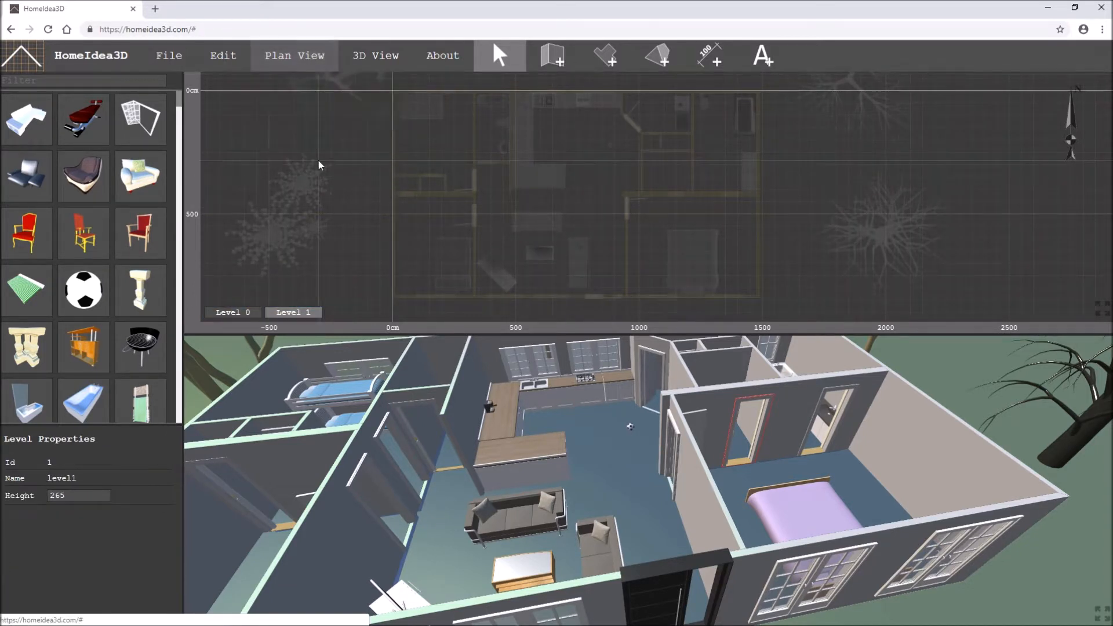
left_click(232, 312)
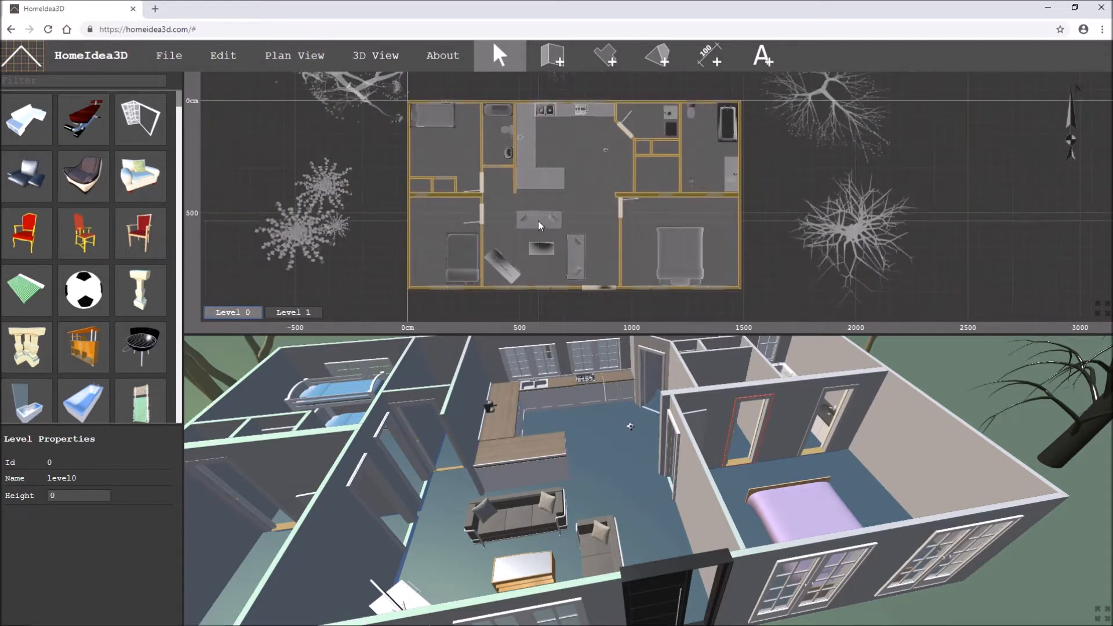
Measure about 30 cm outward from the ground-floor outer wall corner to the guide line
left_click(293, 312)
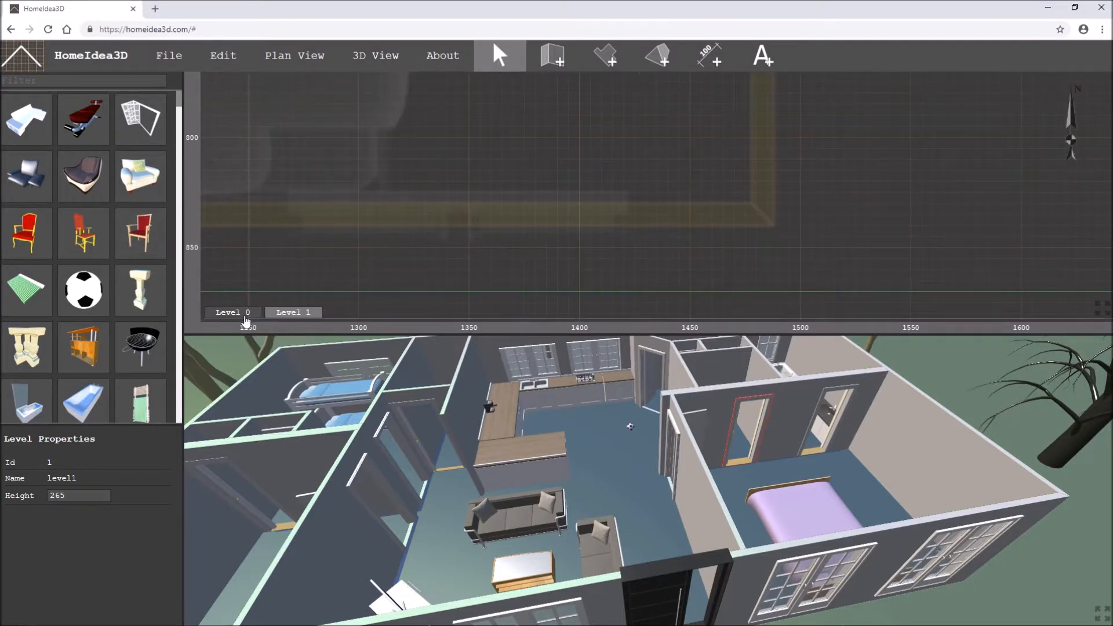
left_click(232, 312)
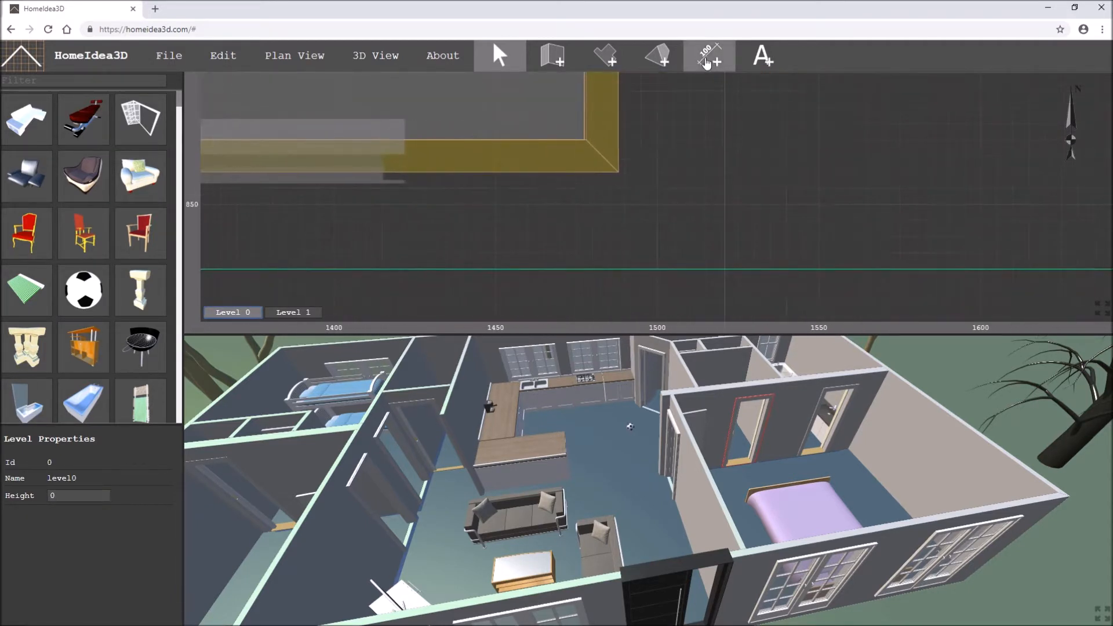
left_click(618, 252)
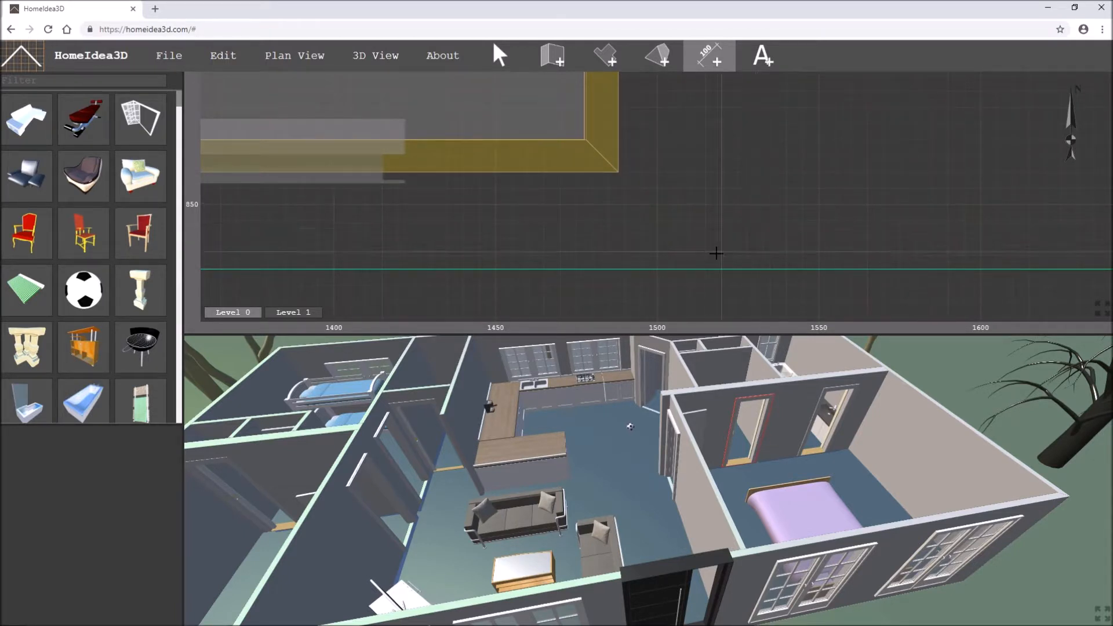
mouse_move(236, 241)
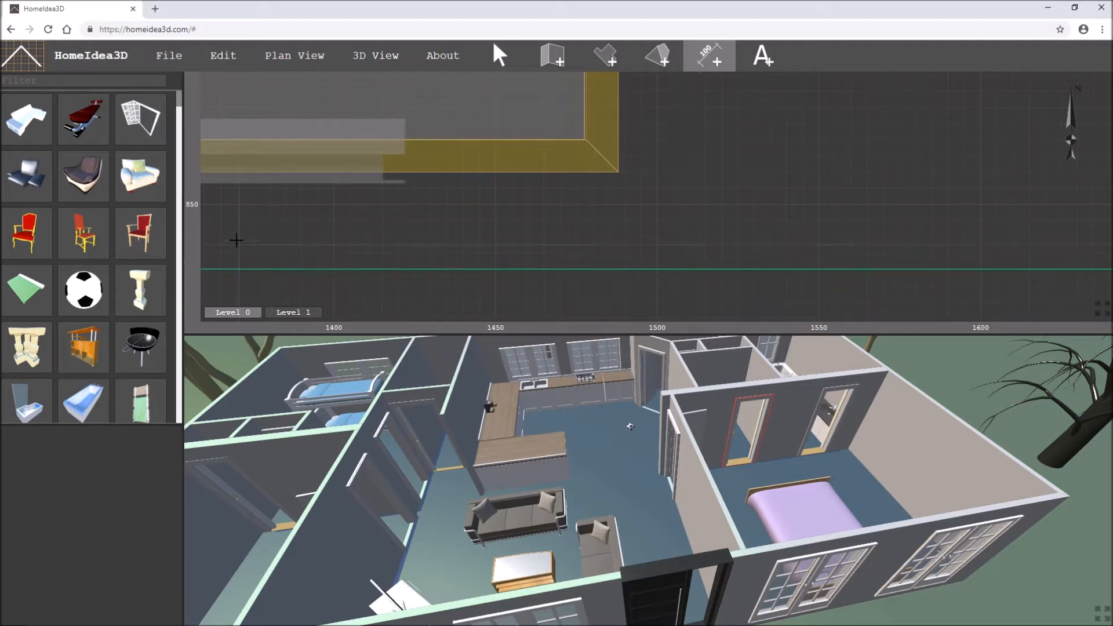
mouse_move(717, 204)
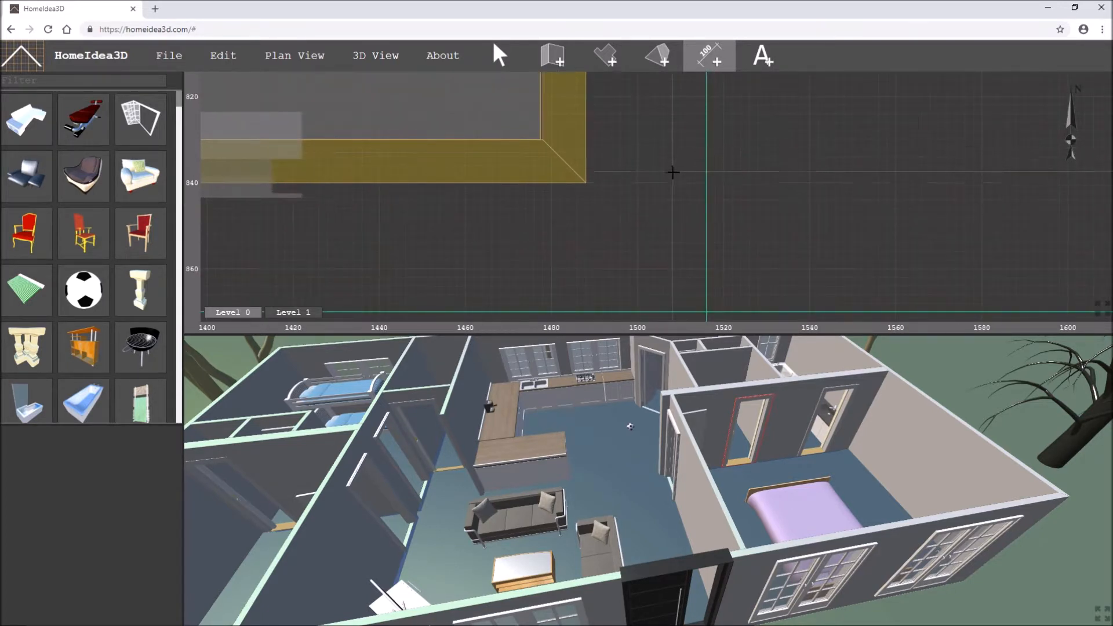
left_click(582, 183)
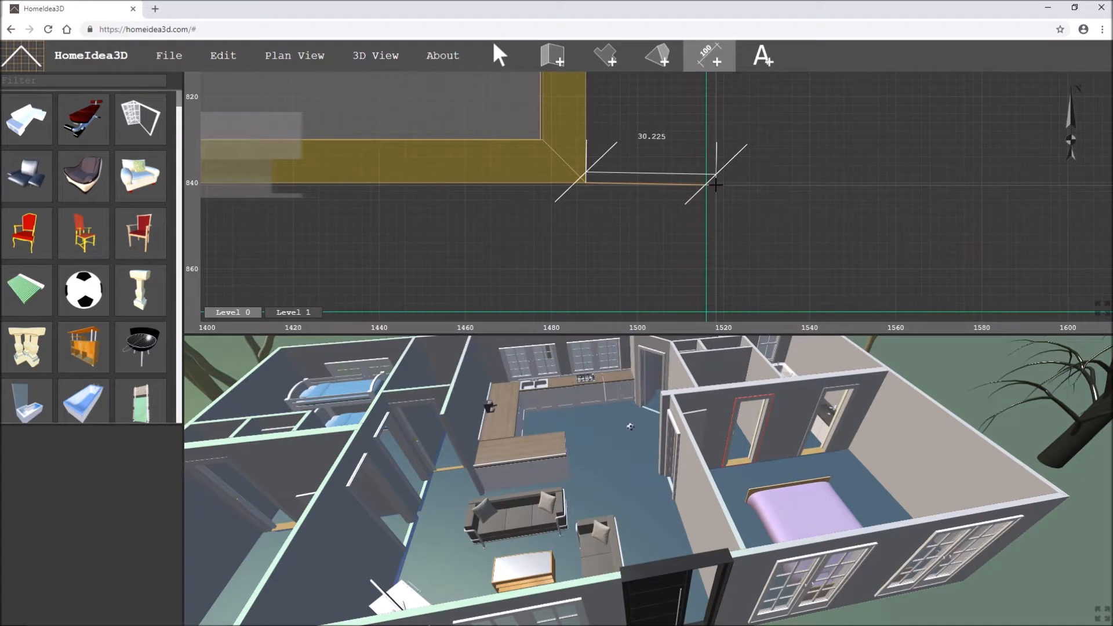
left_click(552, 55)
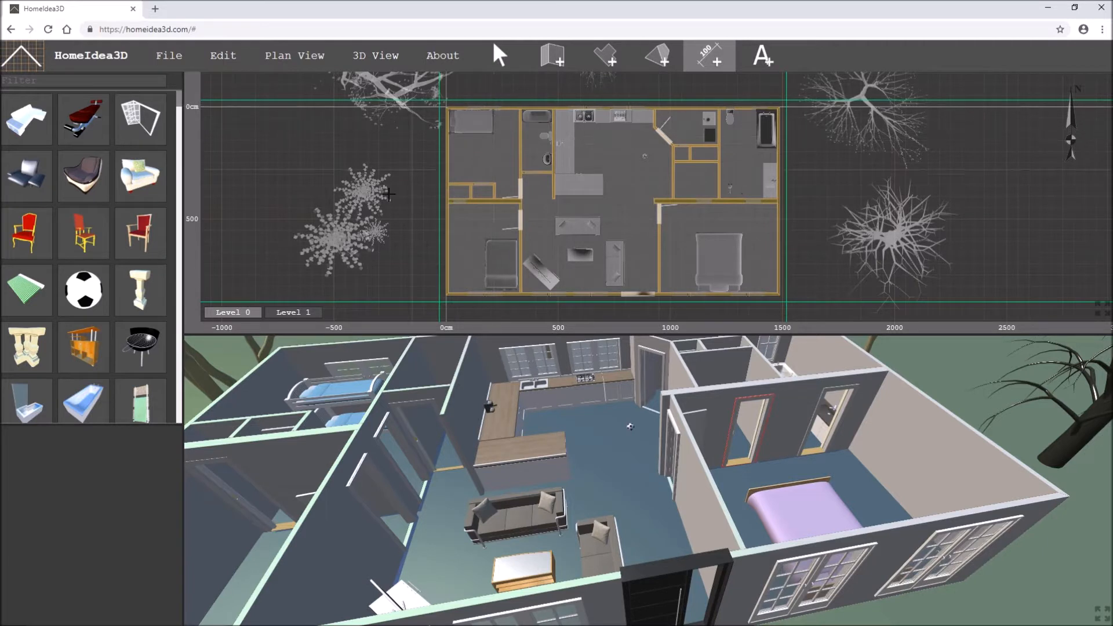
mouse_move(707, 60)
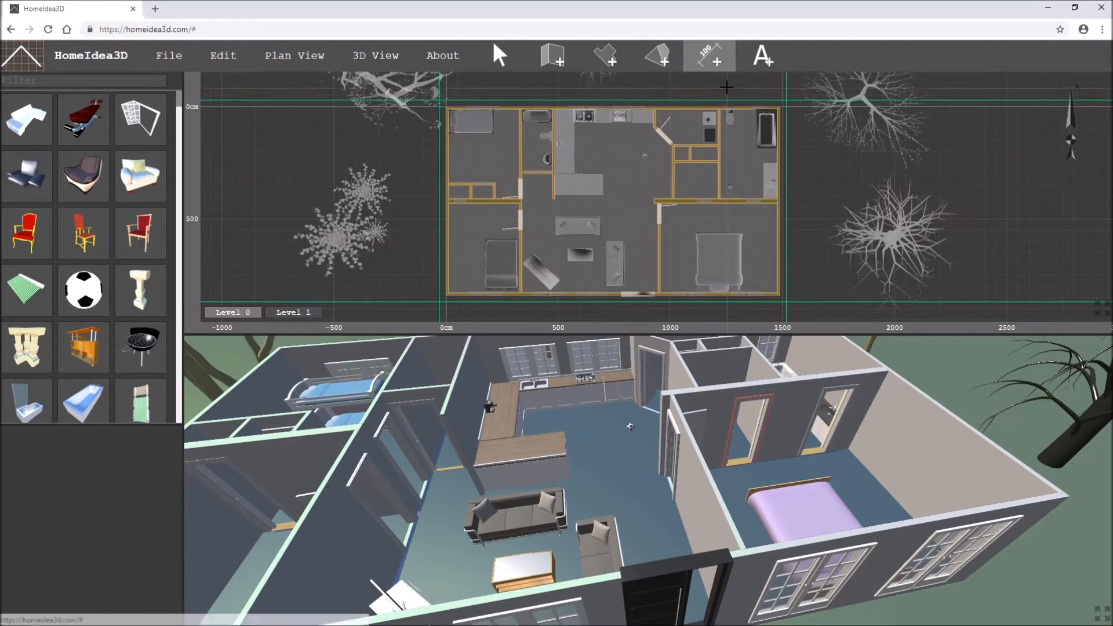
mouse_move(660, 102)
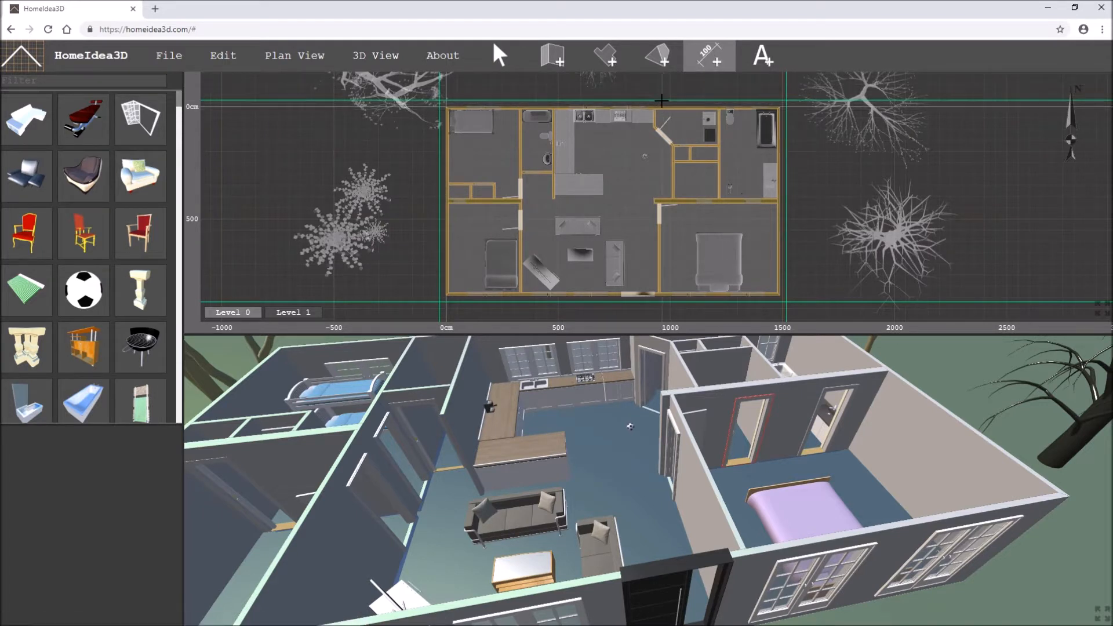
mouse_move(689, 152)
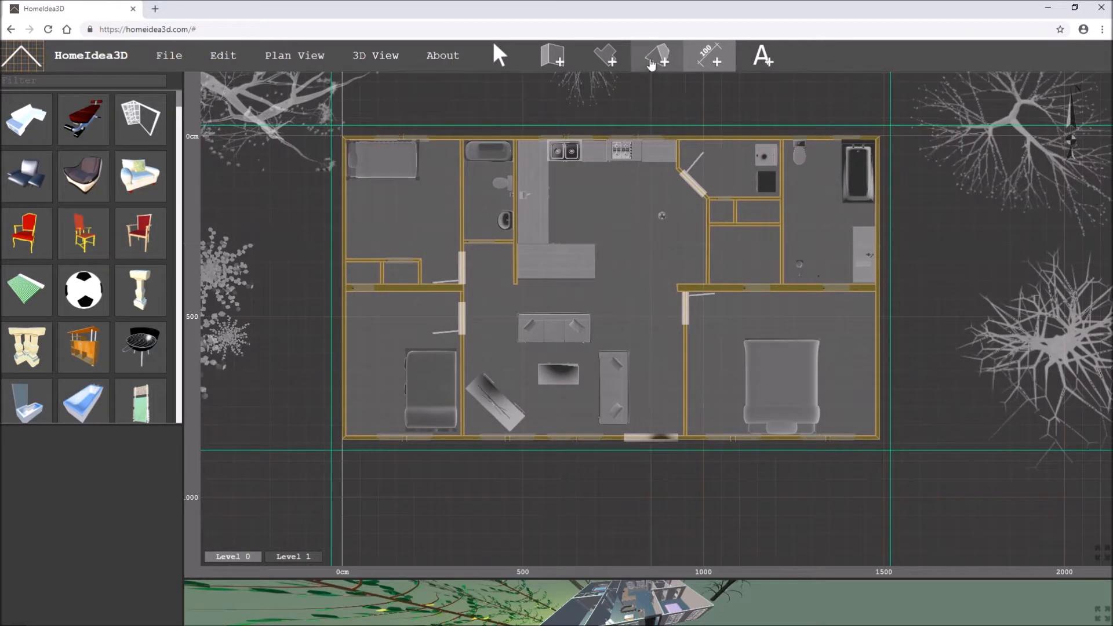
Begin a roof with default 25 cm thickness, 300 cm rise and 450 cm width
left_click(654, 55)
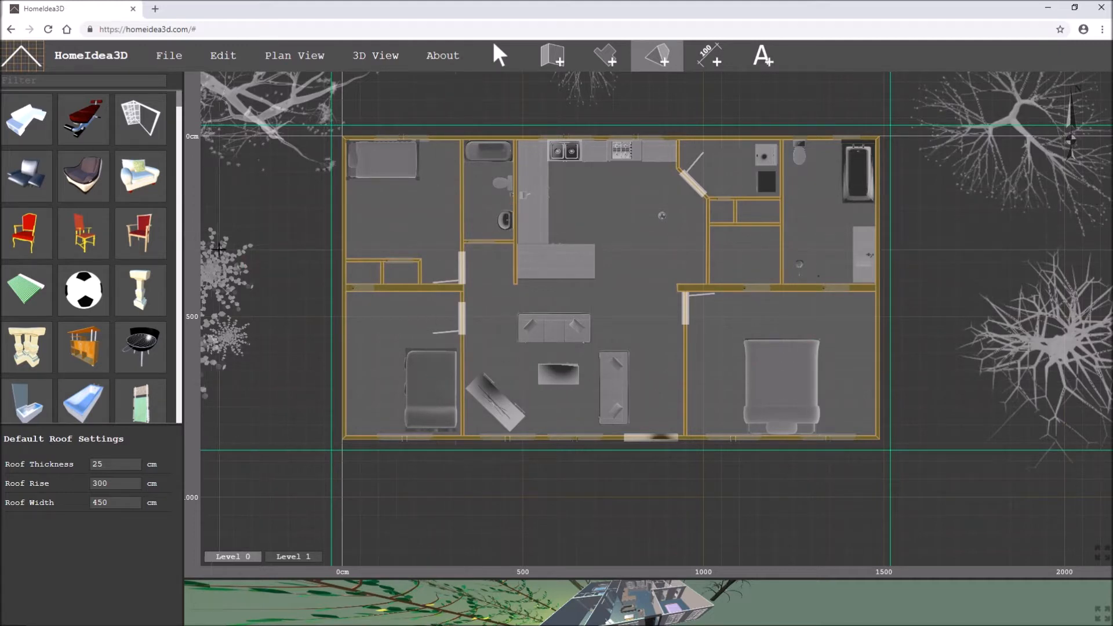
mouse_move(193, 294)
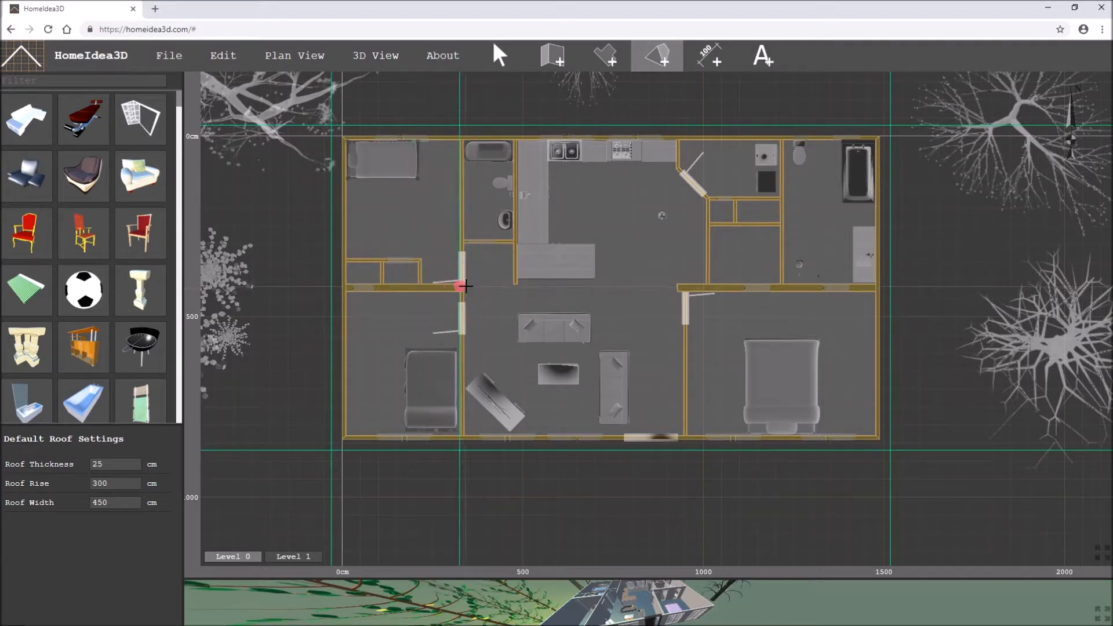
mouse_move(267, 270)
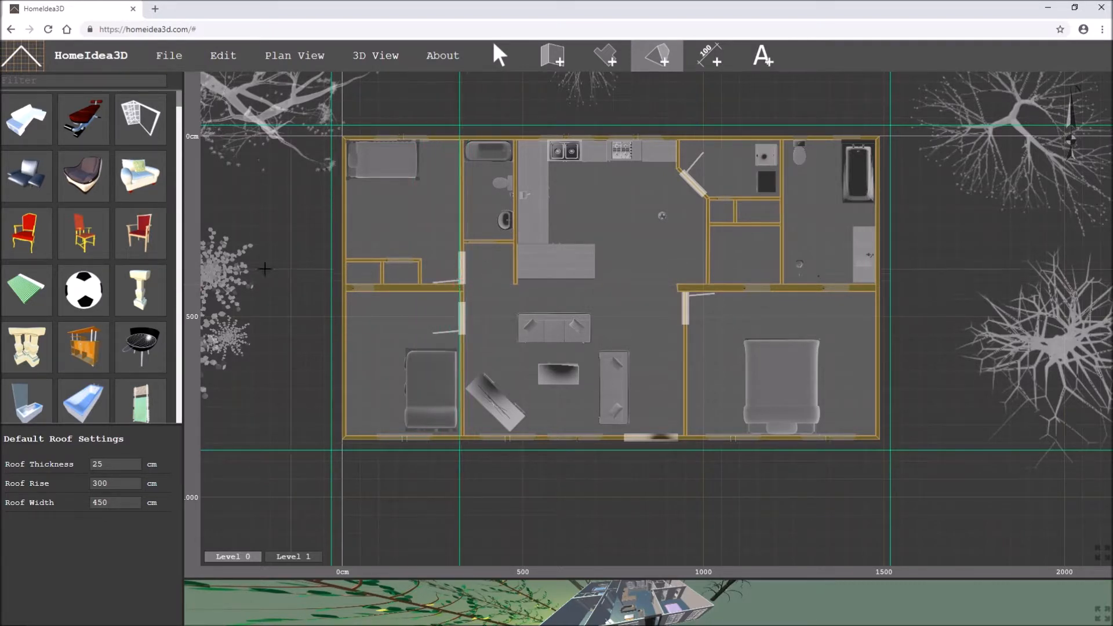
mouse_move(749, 298)
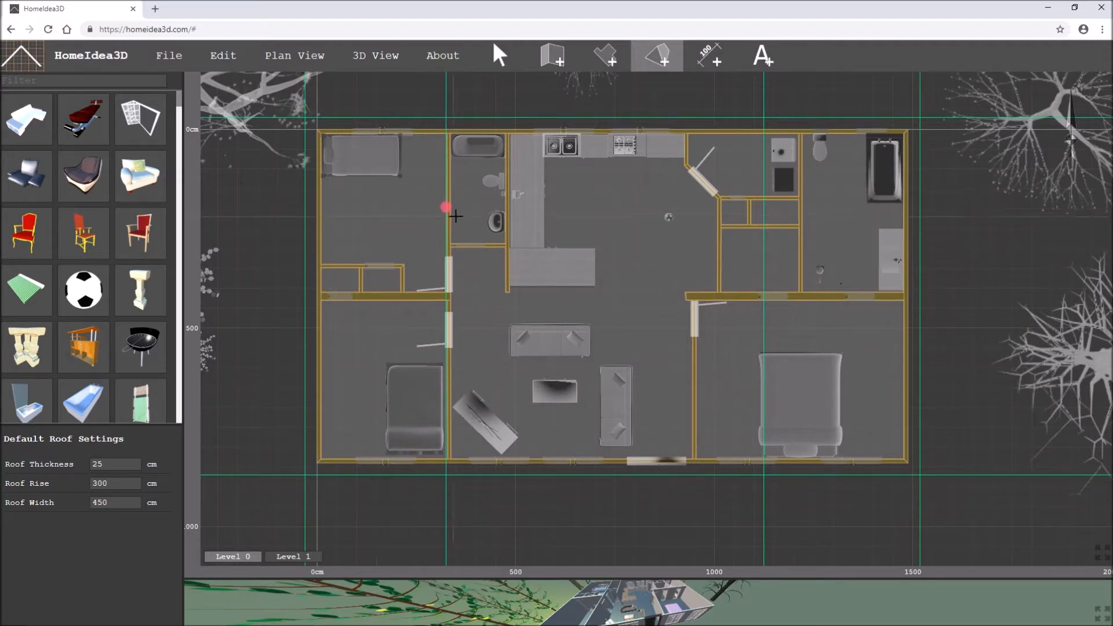
mouse_move(449, 207)
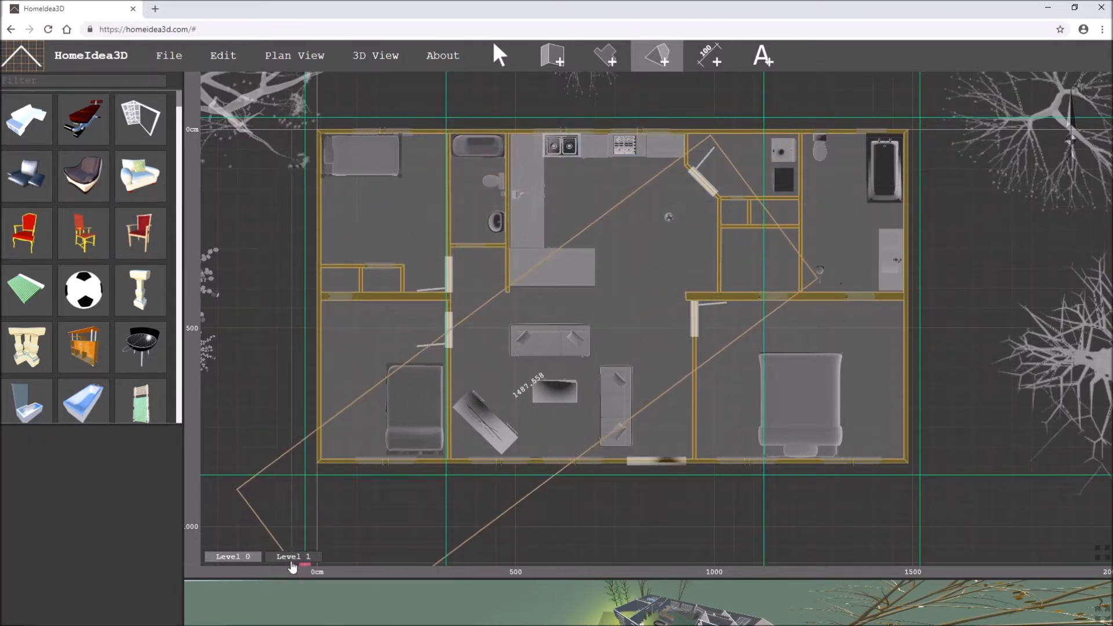
Start a 450 cm wide roof on Level 1 from the left guide line
left_click(292, 556)
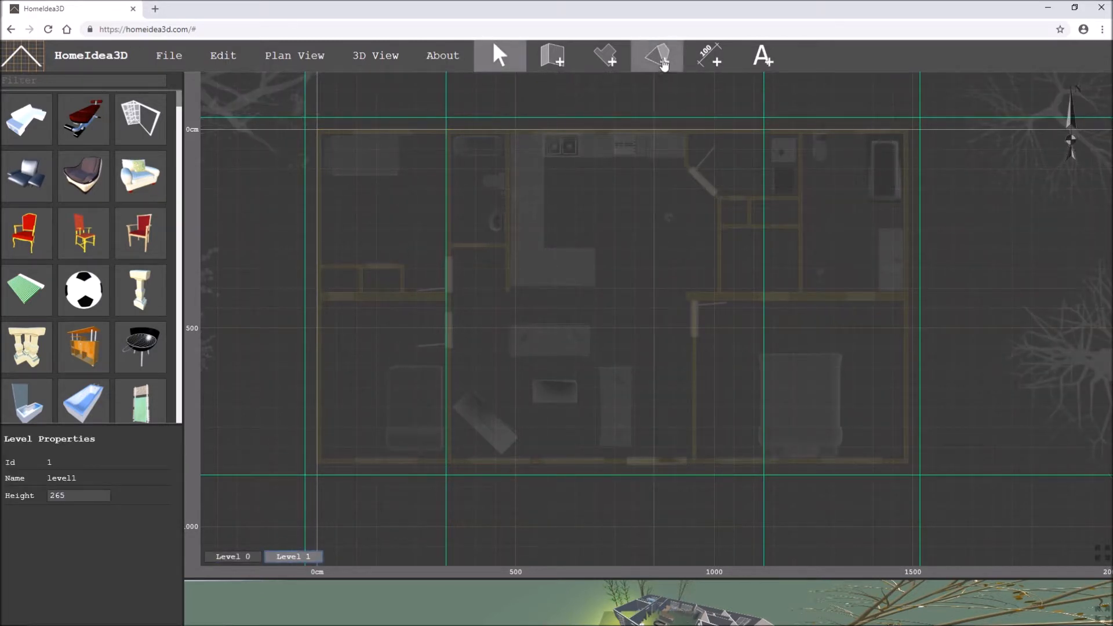
left_click(654, 55)
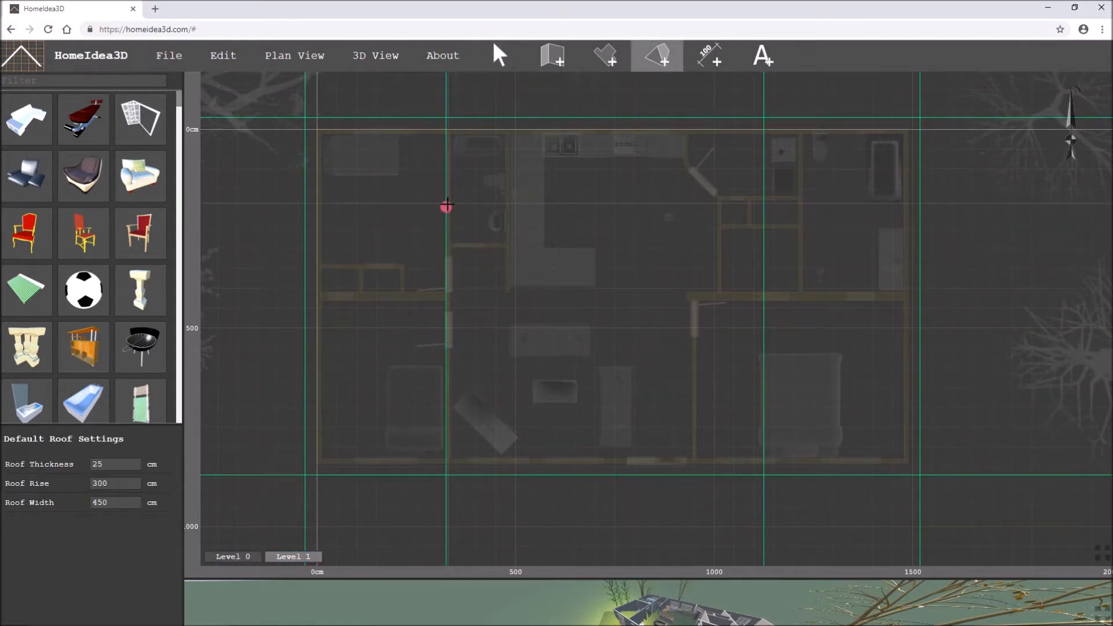
left_click(445, 208)
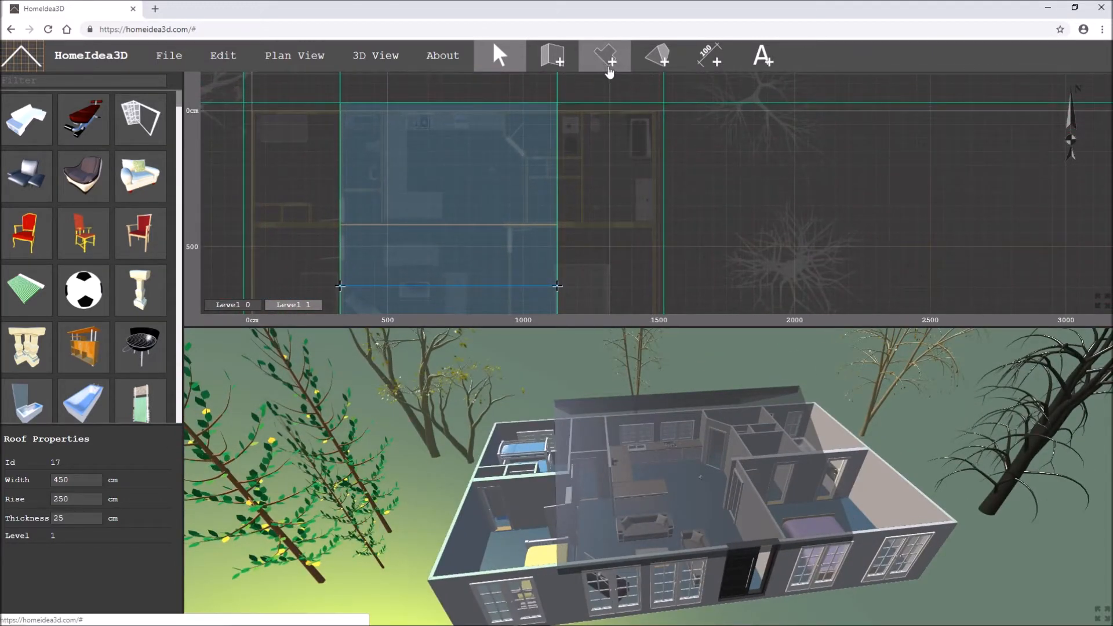
Change the default roof width for new roofs from 450 to a smaller value
left_click(657, 55)
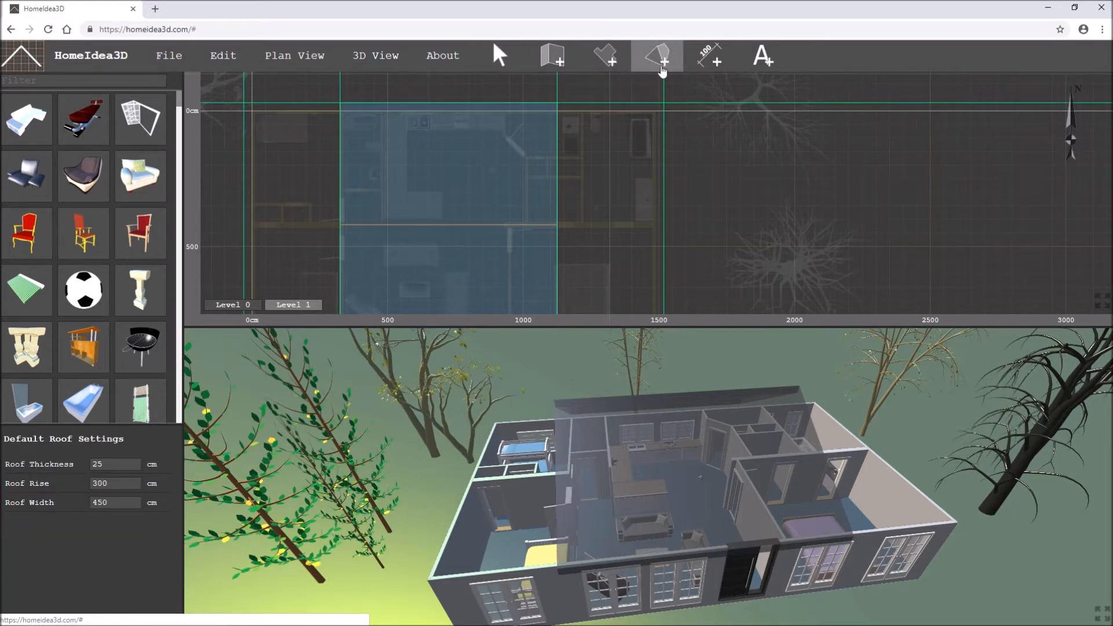
left_click(656, 55)
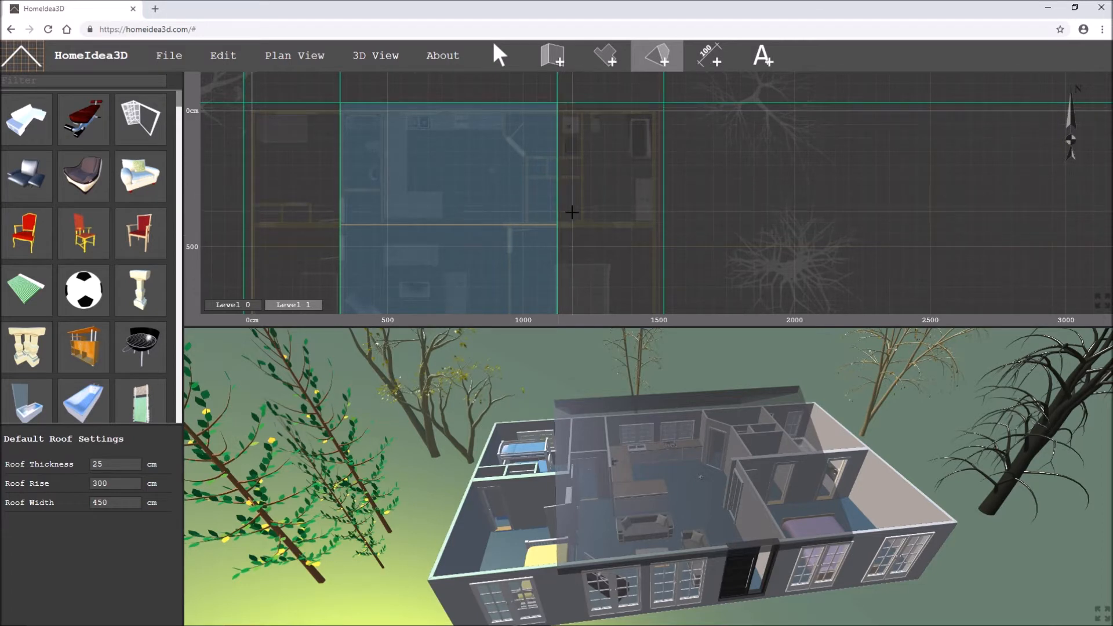
mouse_move(71, 506)
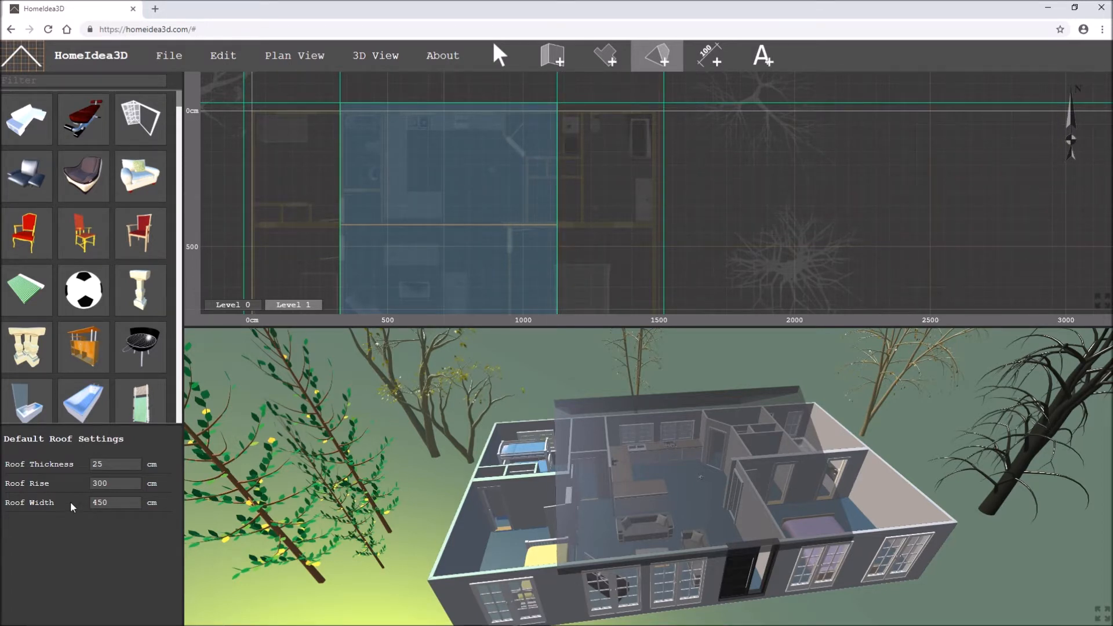
triple_click(115, 502)
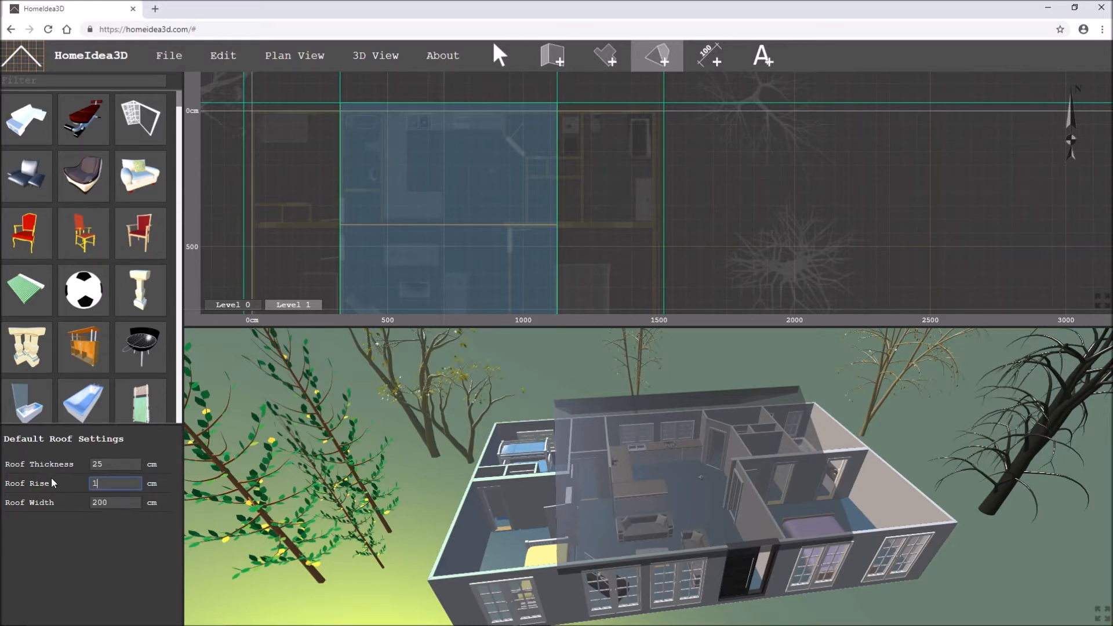
type("50")
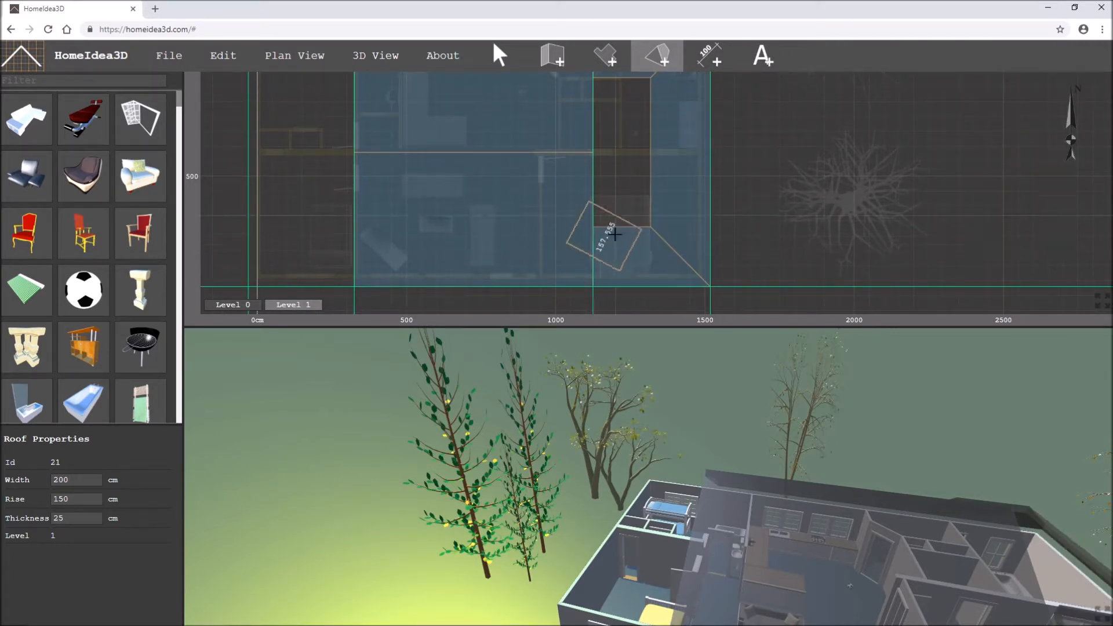
Draw the 200 cm wide, 150 cm rise gablet over the house's right end and select it
left_click(668, 258)
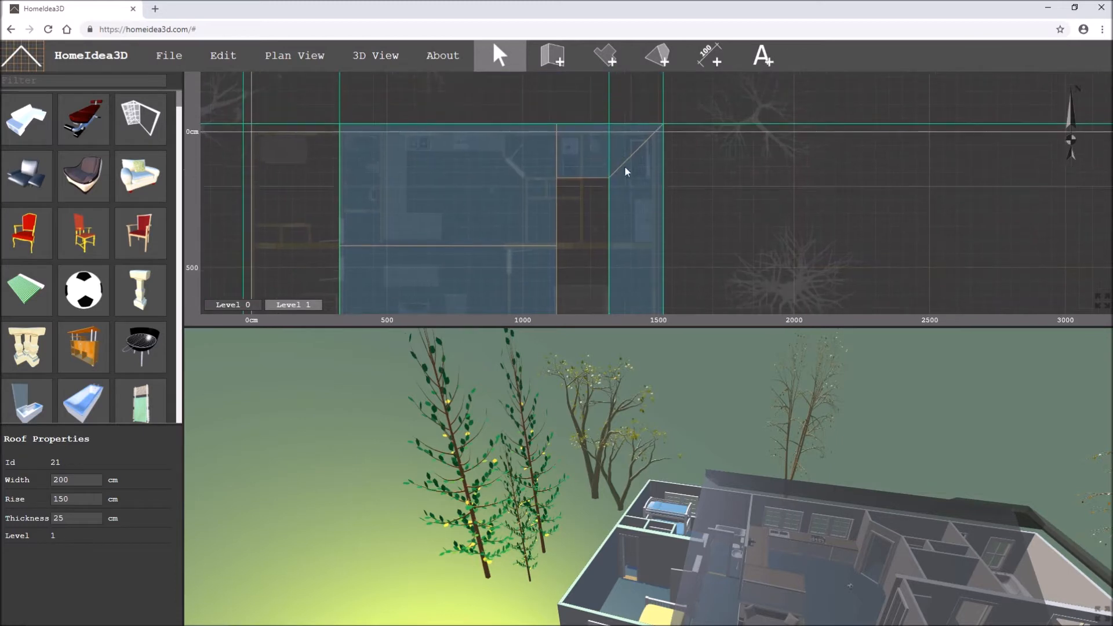
left_click(618, 151)
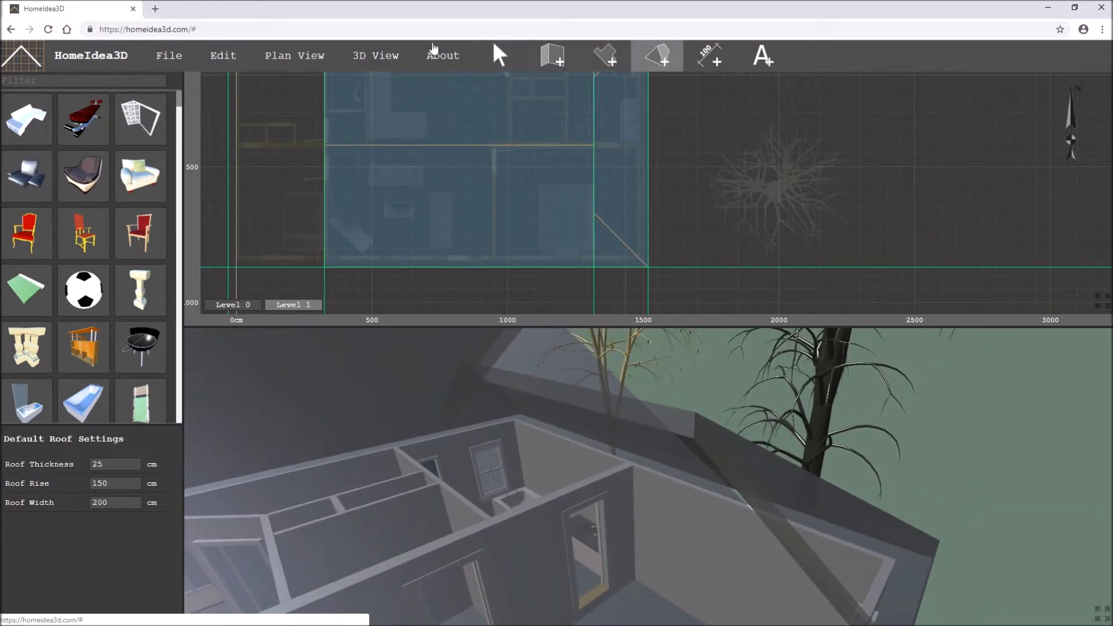
Lower the right-end gablet pieces' rise to 110, then settle on 111 cm
left_click(606, 240)
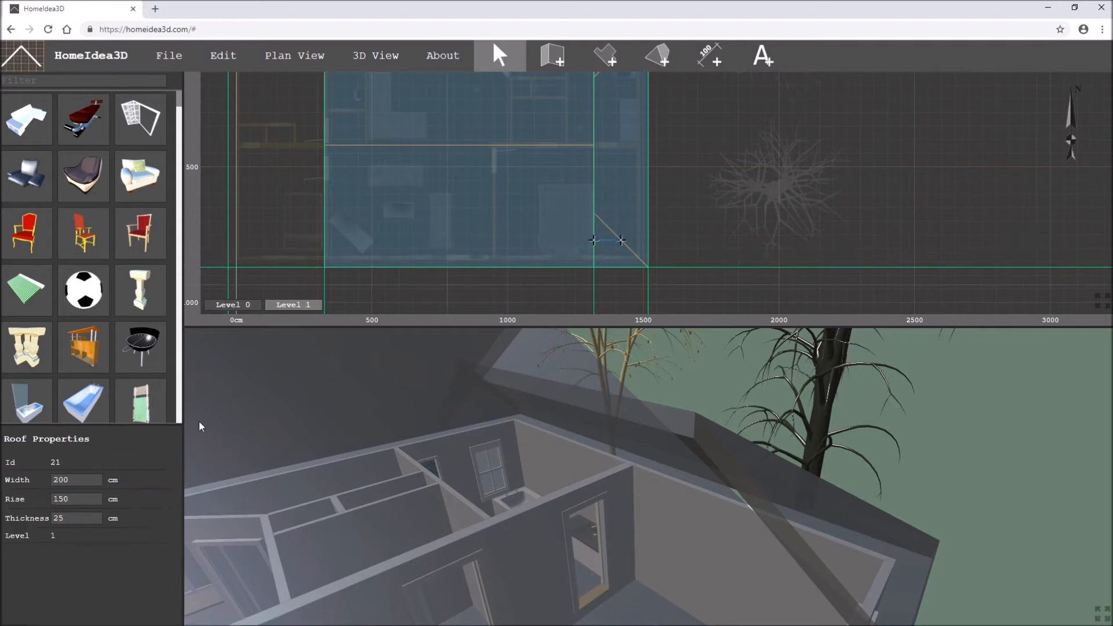
mouse_move(622, 265)
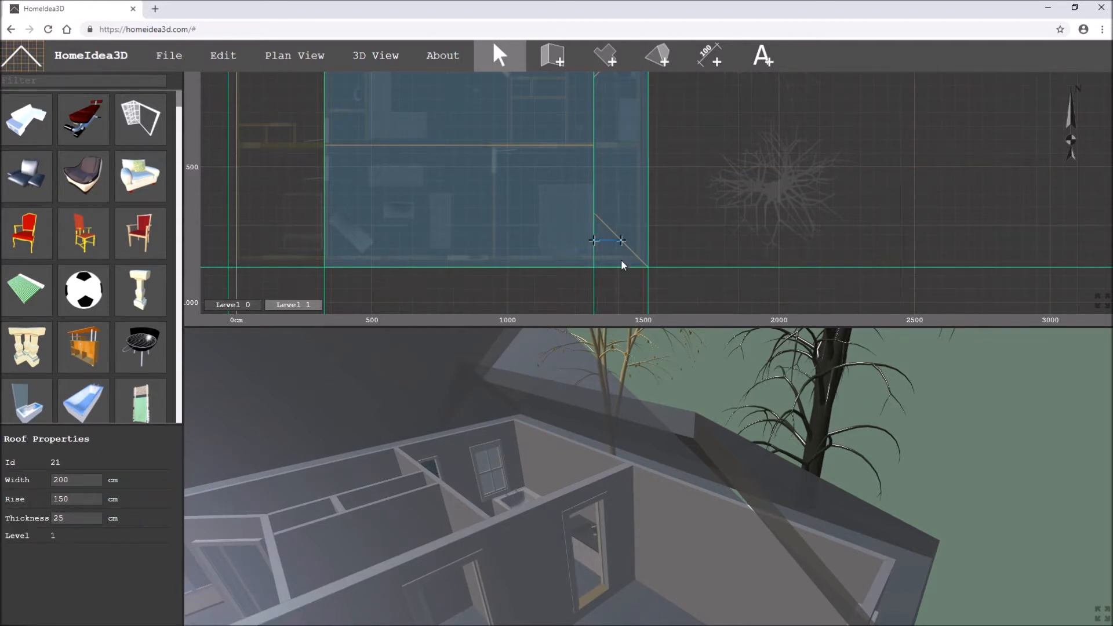
triple_click(76, 499)
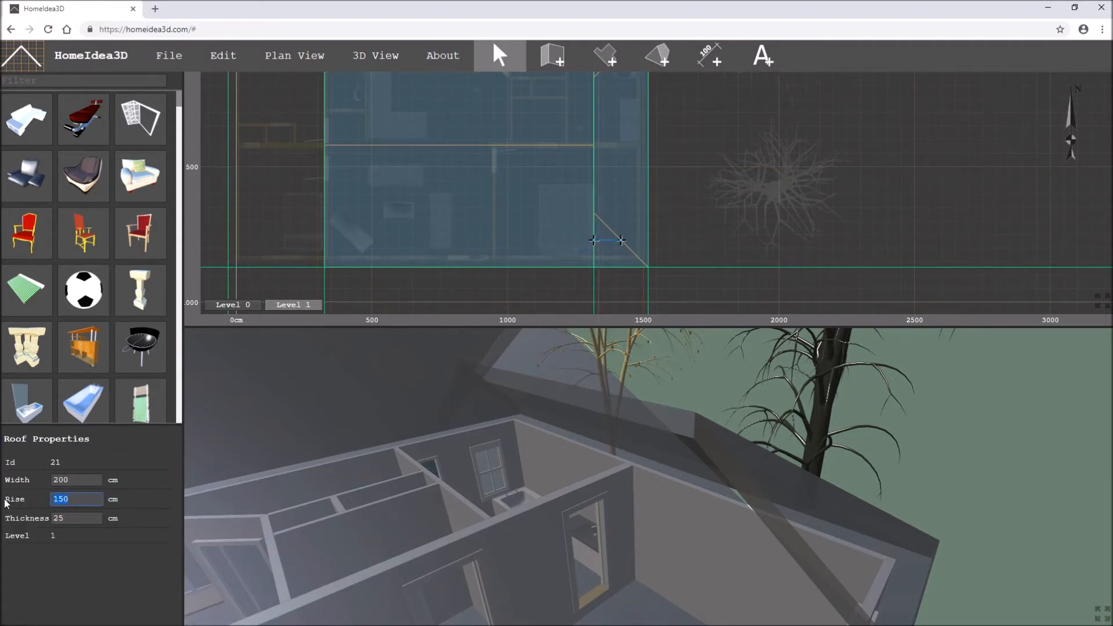
type("110")
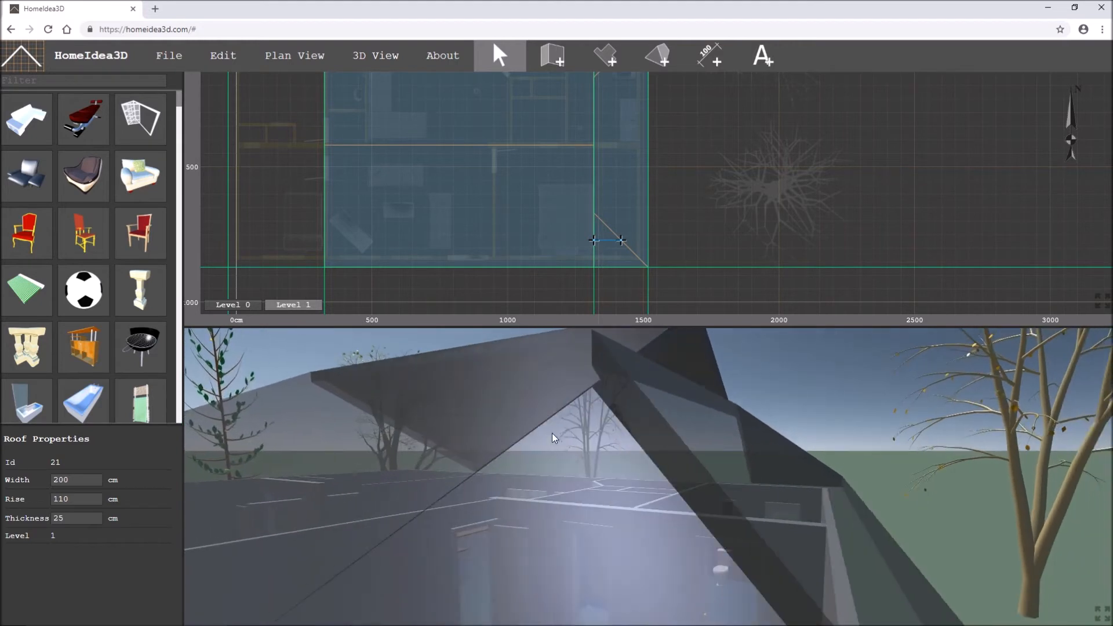
triple_click(74, 499)
type("111")
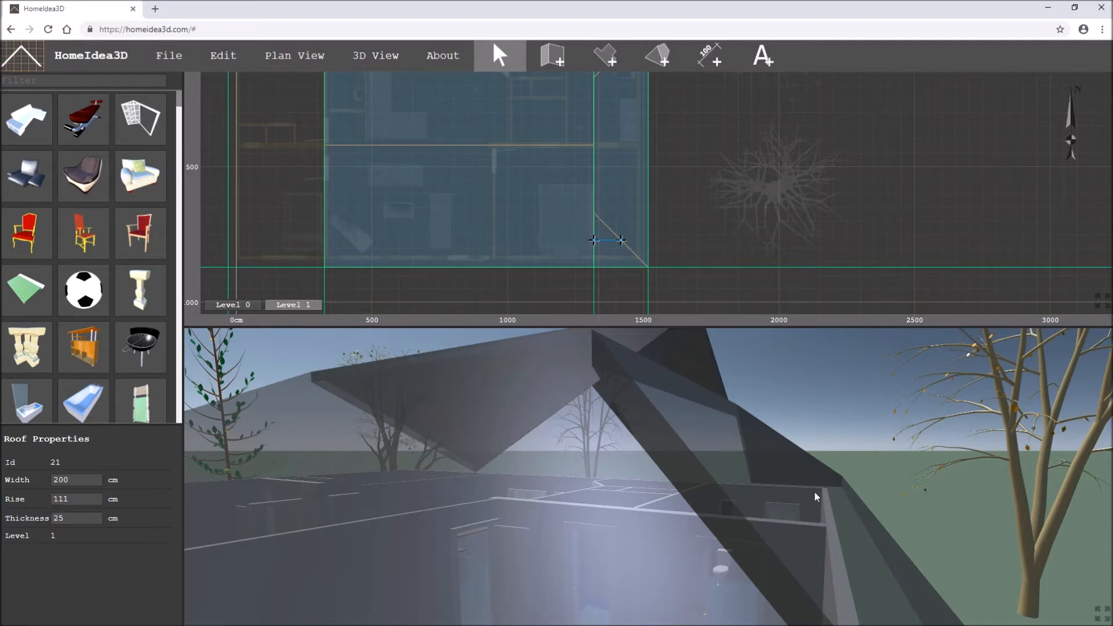
mouse_move(469, 510)
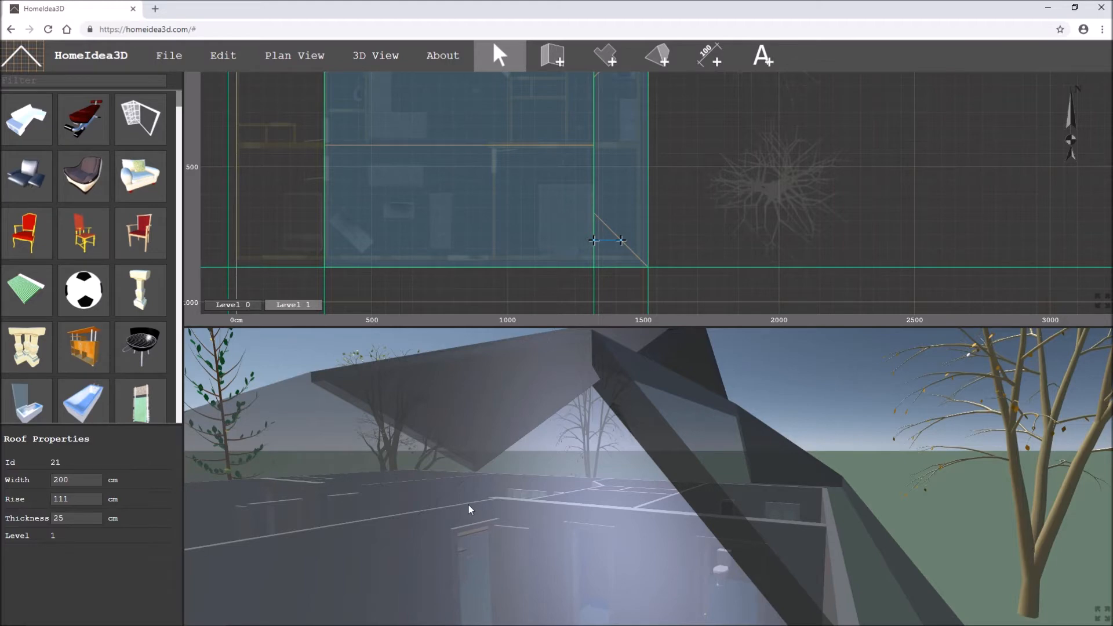
mouse_move(746, 454)
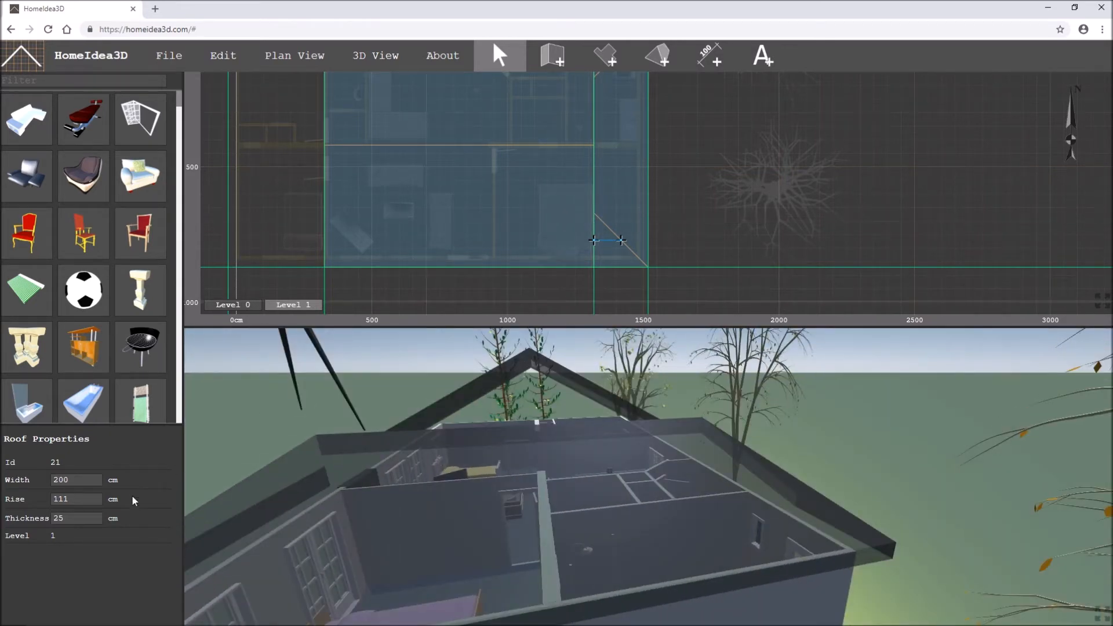
triple_click(60, 498)
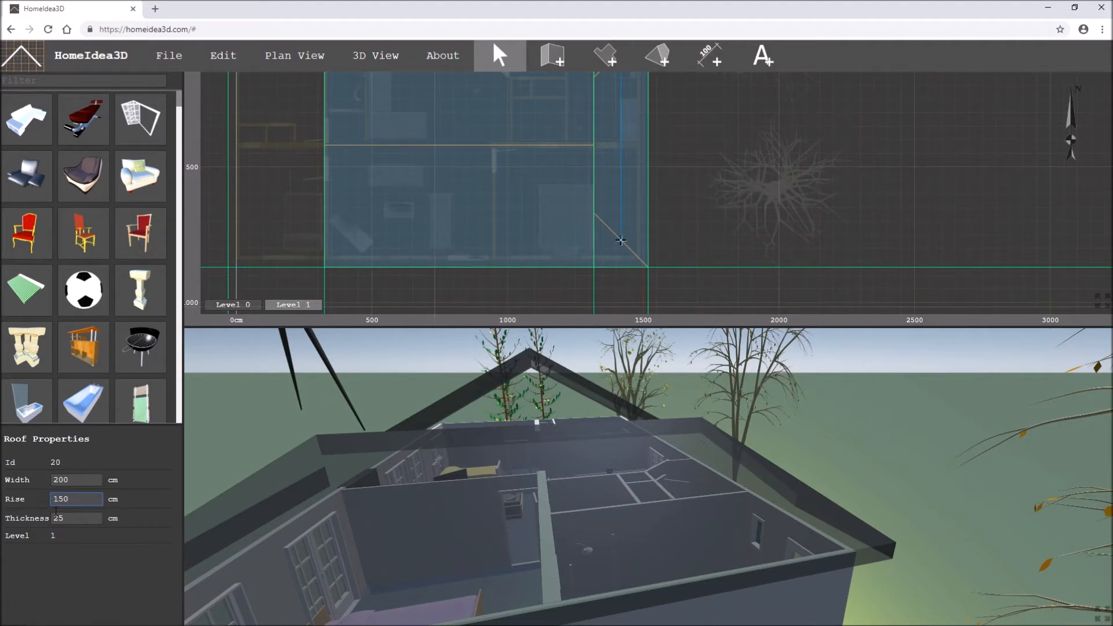
type("111")
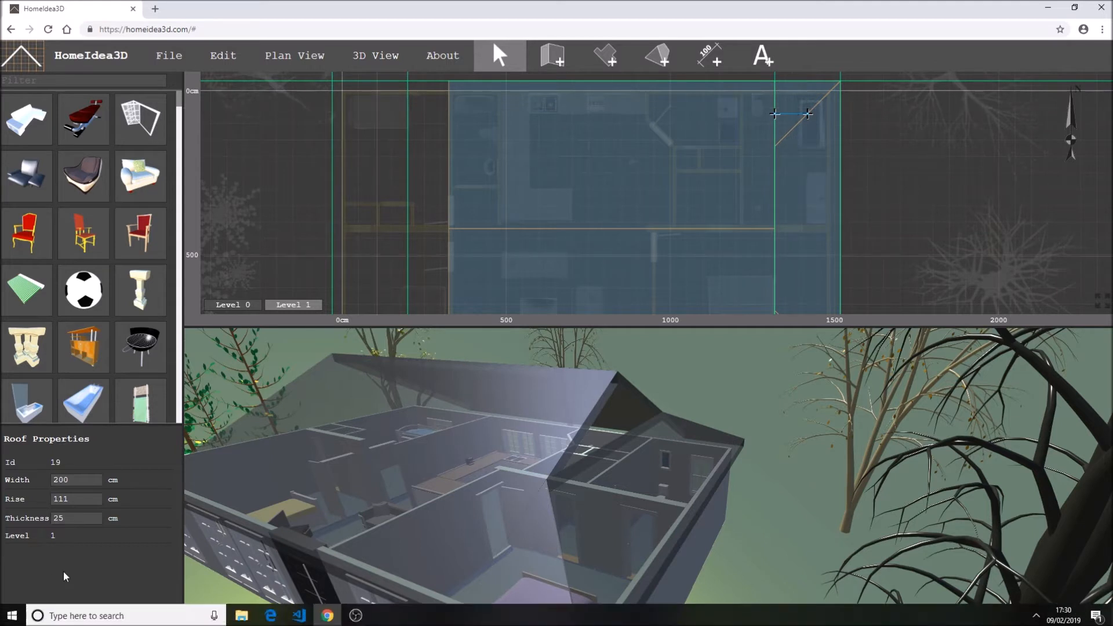
Give roof 19 at the far end the same 111 cm rise
triple_click(76, 499)
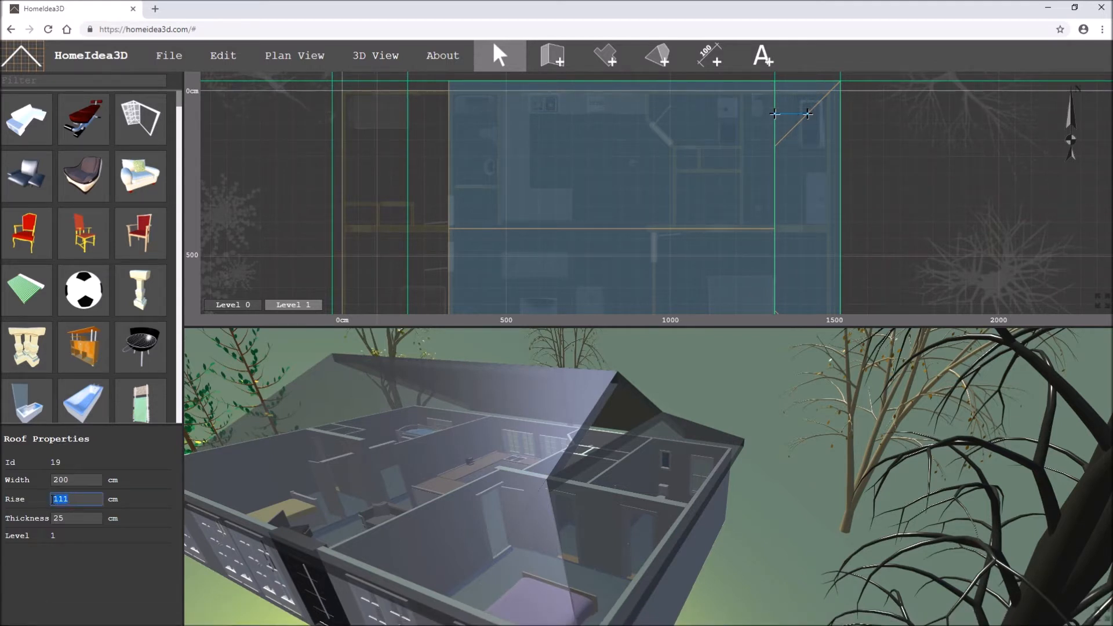
mouse_move(647, 93)
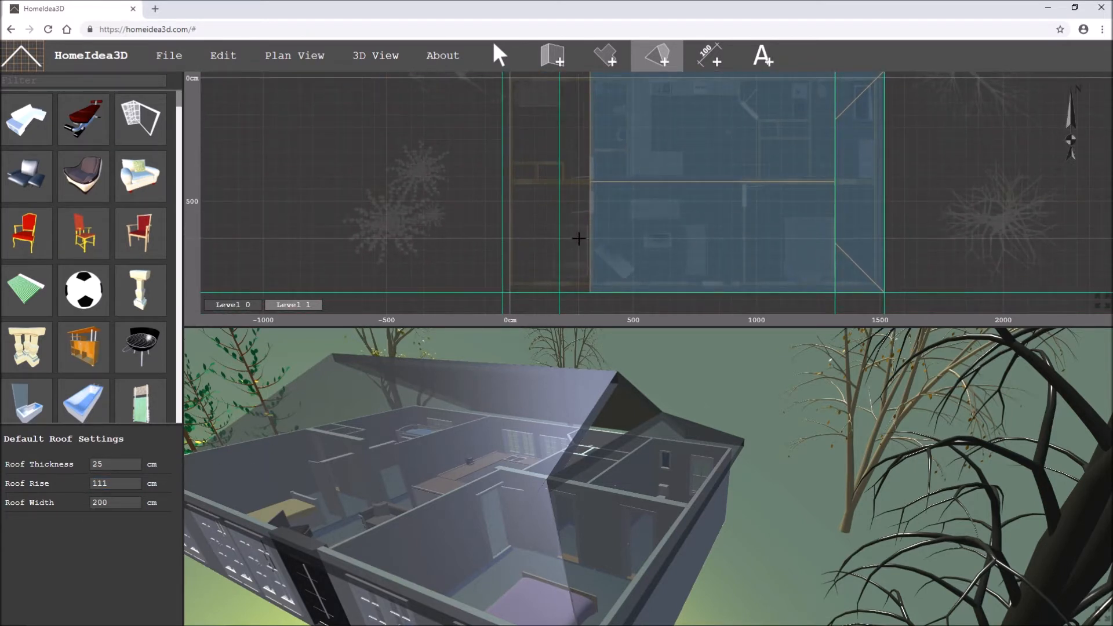
Draw the 200 cm wide, 111 cm rise gablet over the left end and select it
left_click(559, 249)
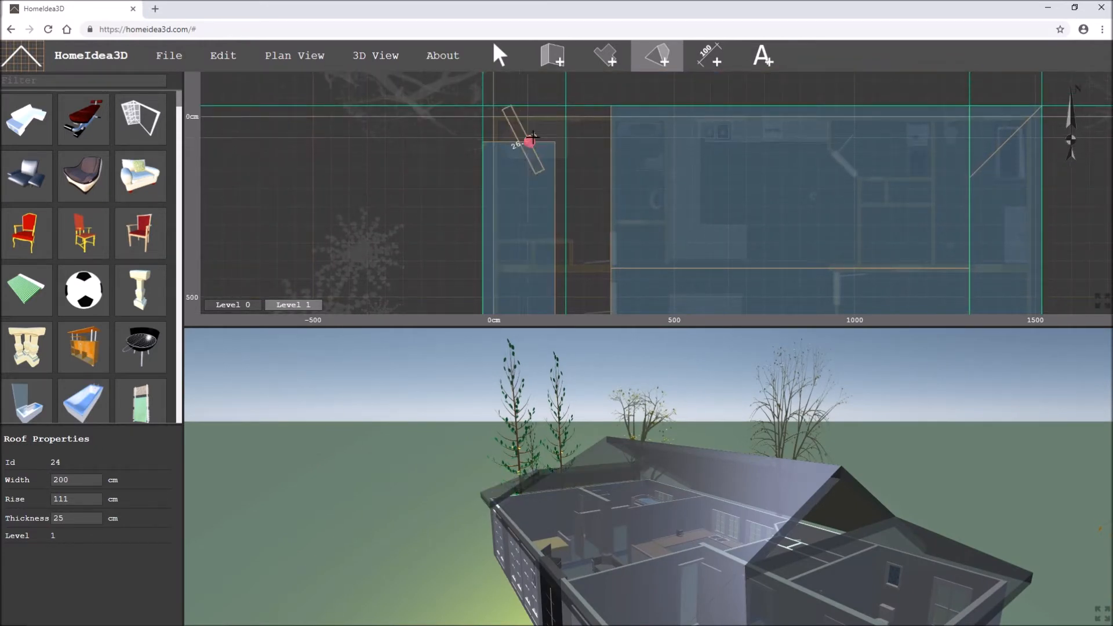
left_click(533, 135)
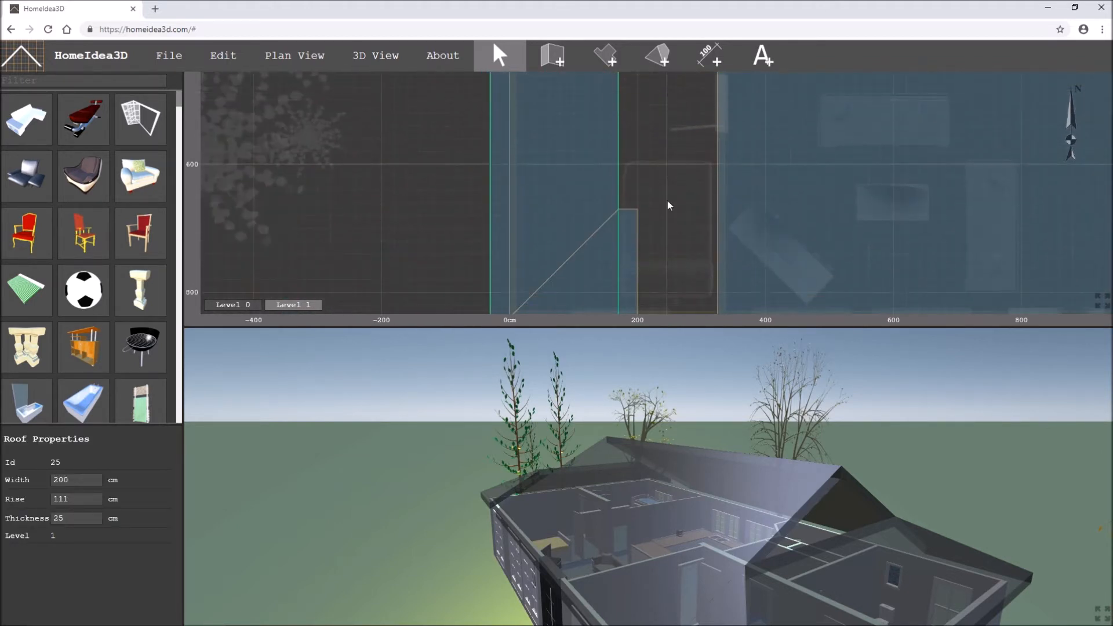
left_click(622, 273)
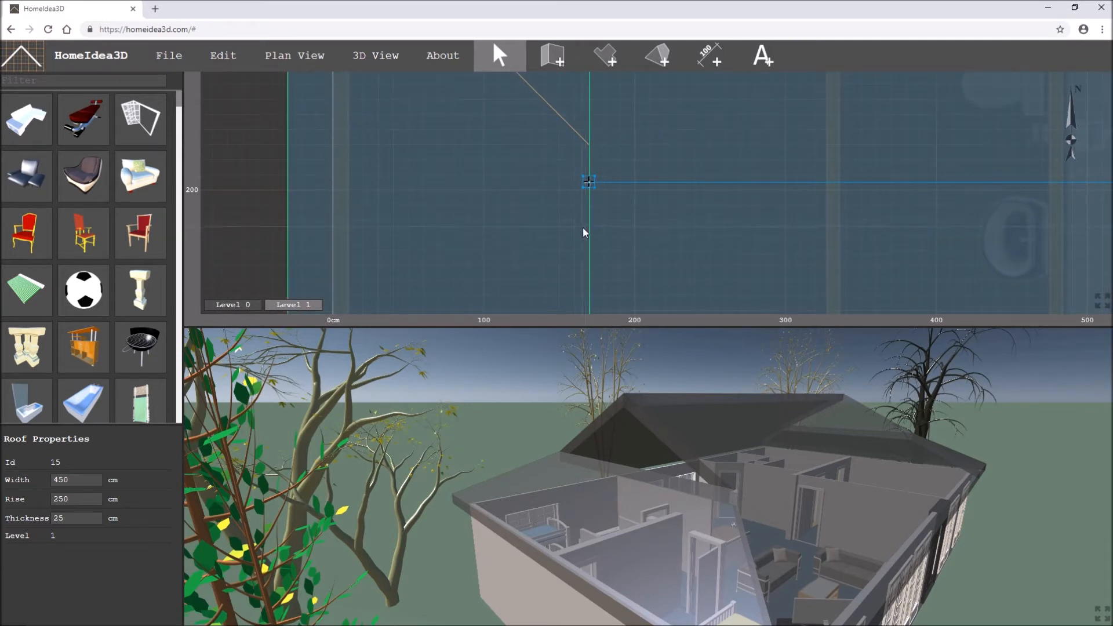
mouse_move(588, 241)
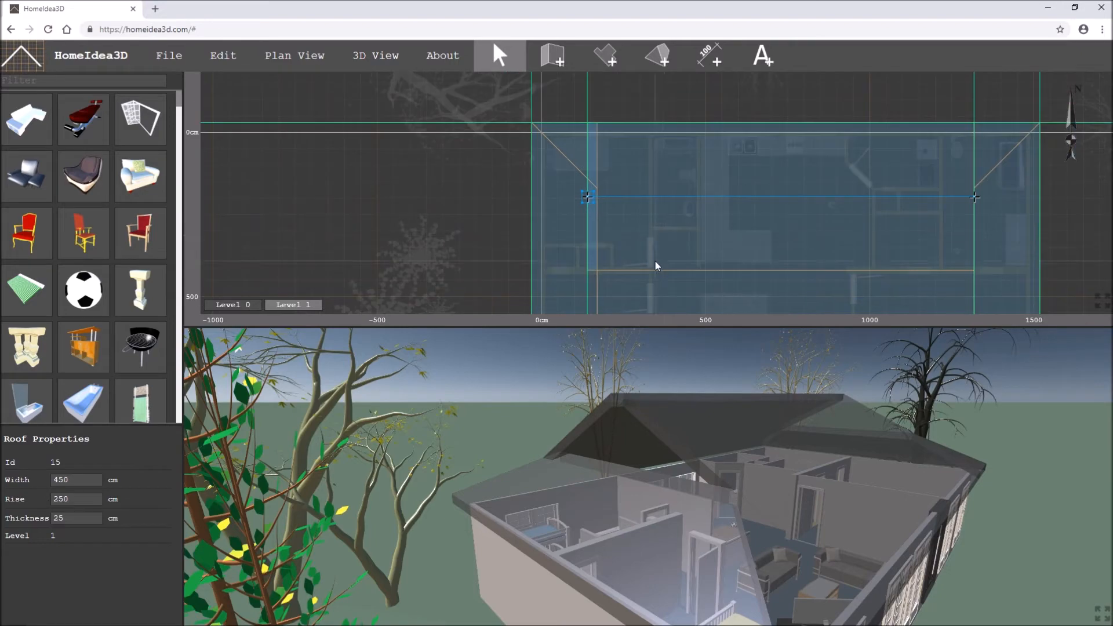
left_click(575, 279)
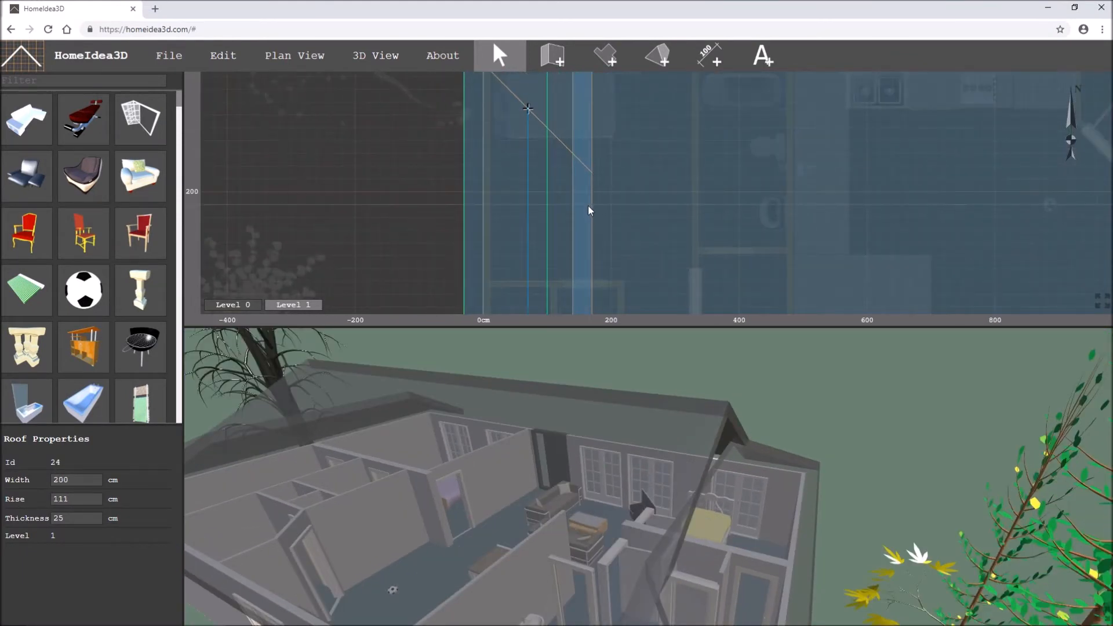
left_click(548, 189)
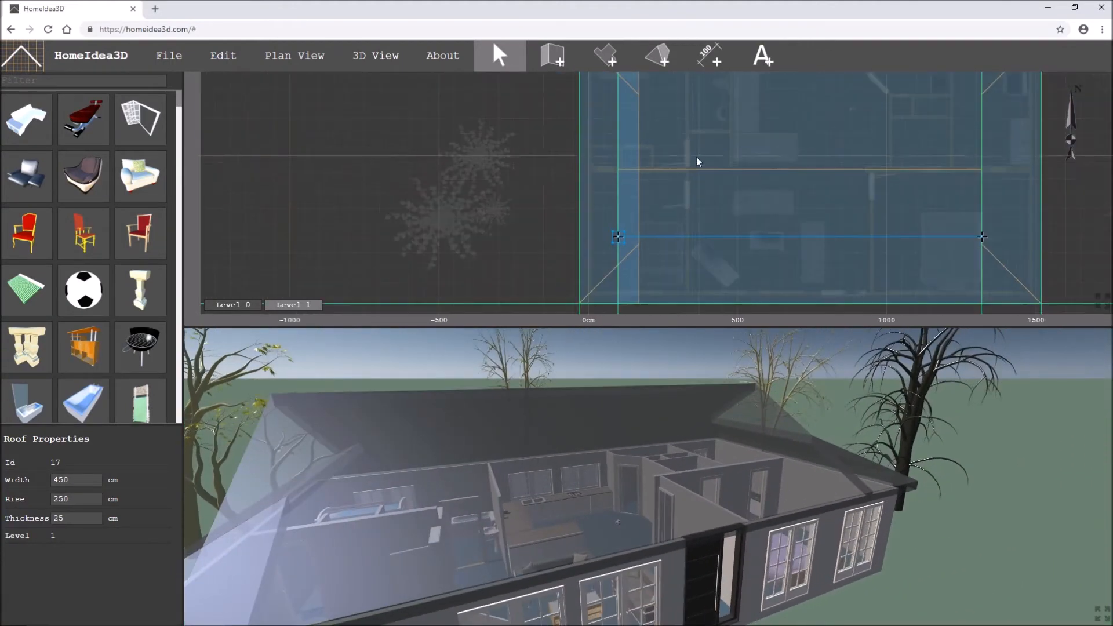
Inspect the main roof's width and rise, then show the 3D view colour properties
scroll("up", 3)
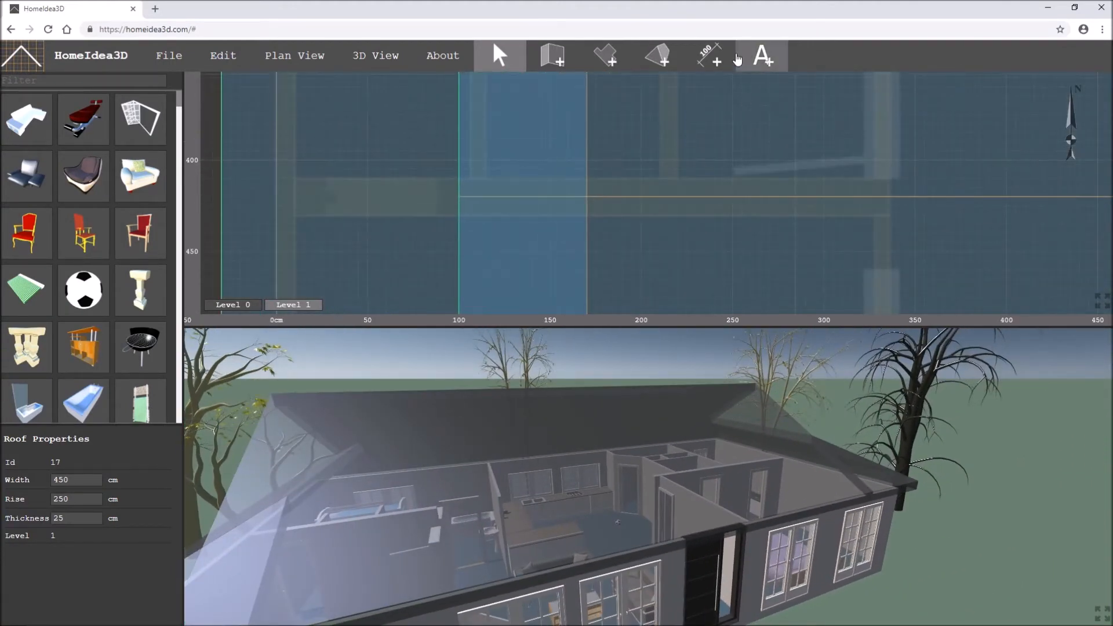
left_click(707, 55)
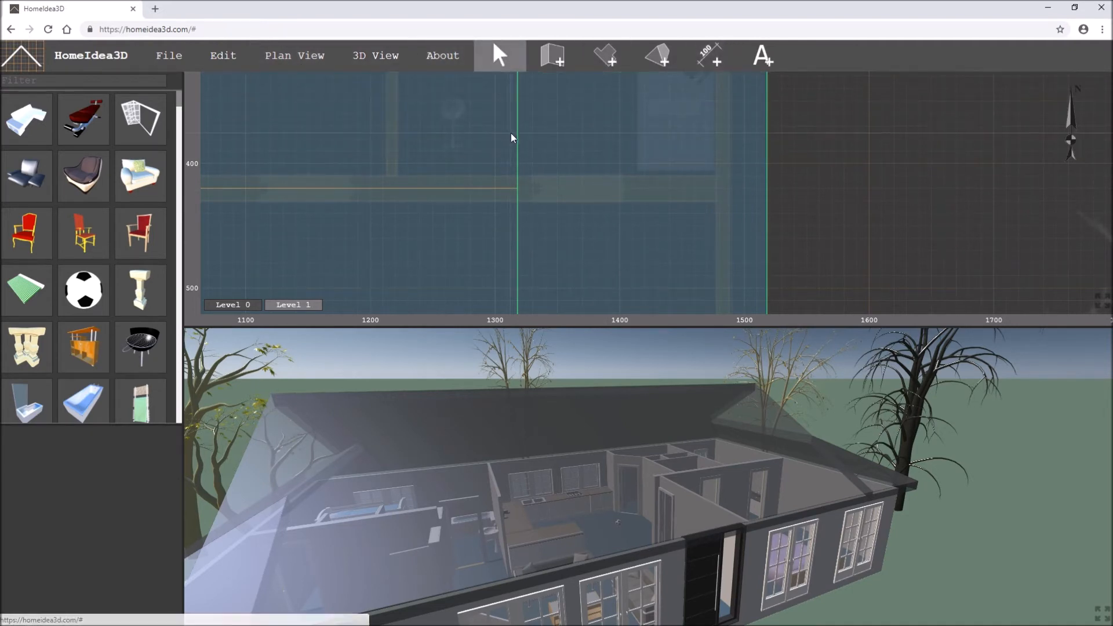
left_click(634, 187)
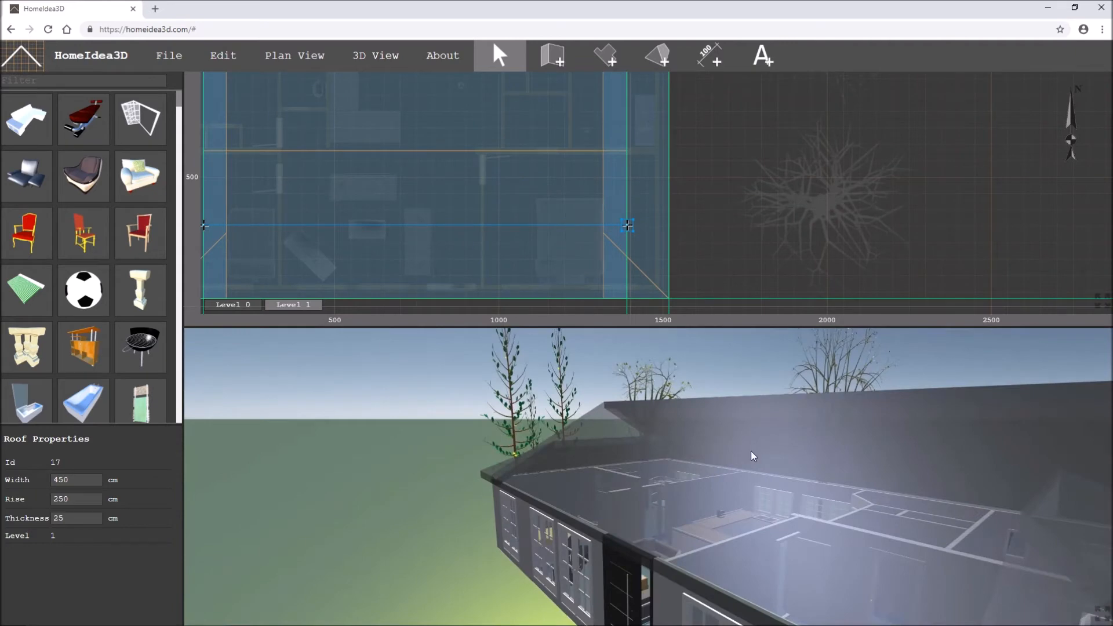
left_click(293, 56)
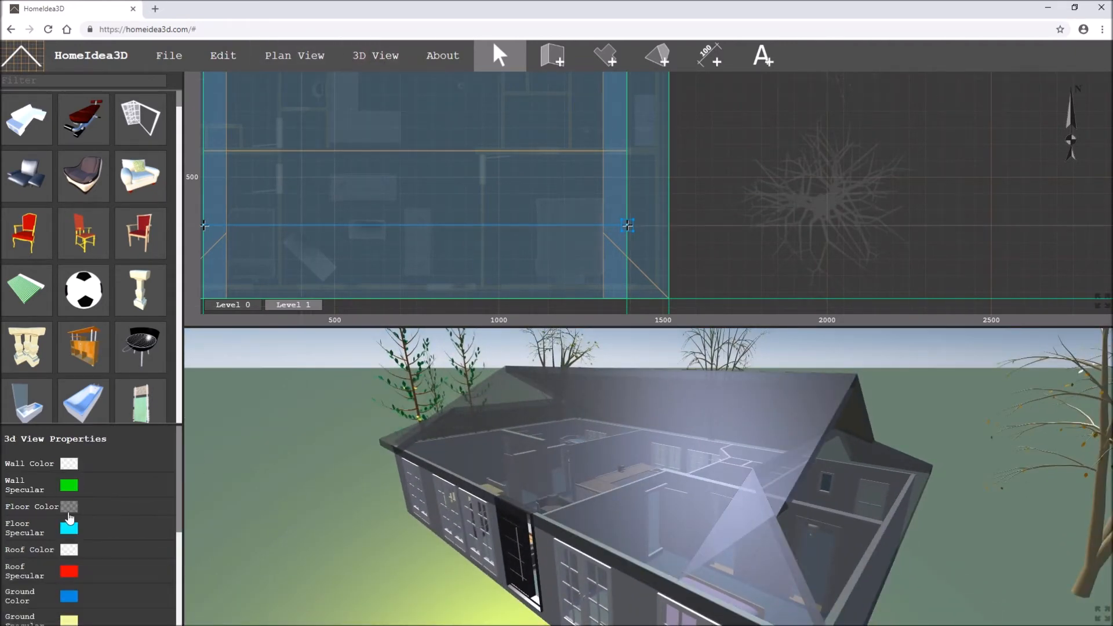
Set the roof colour to grey and darken its red specular shine
left_click(69, 550)
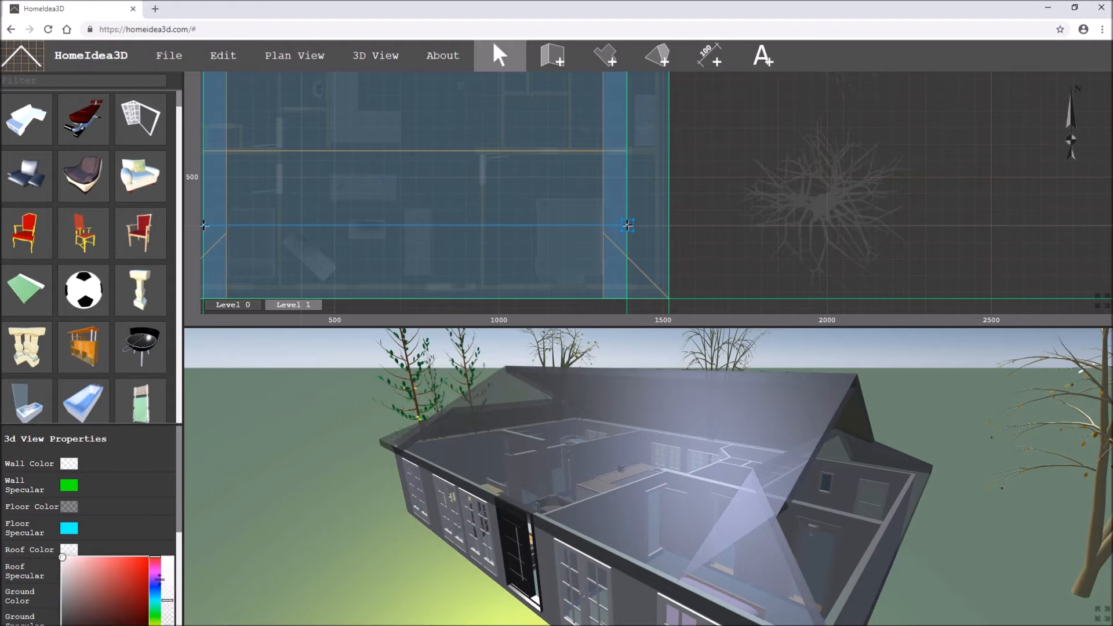
left_click(83, 598)
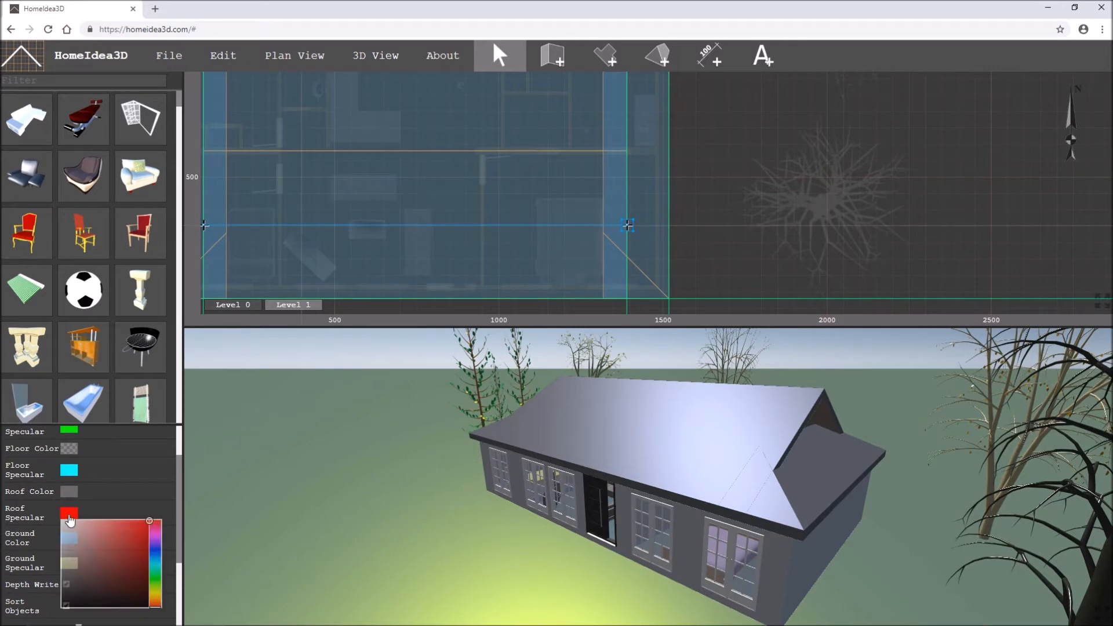
left_click(82, 585)
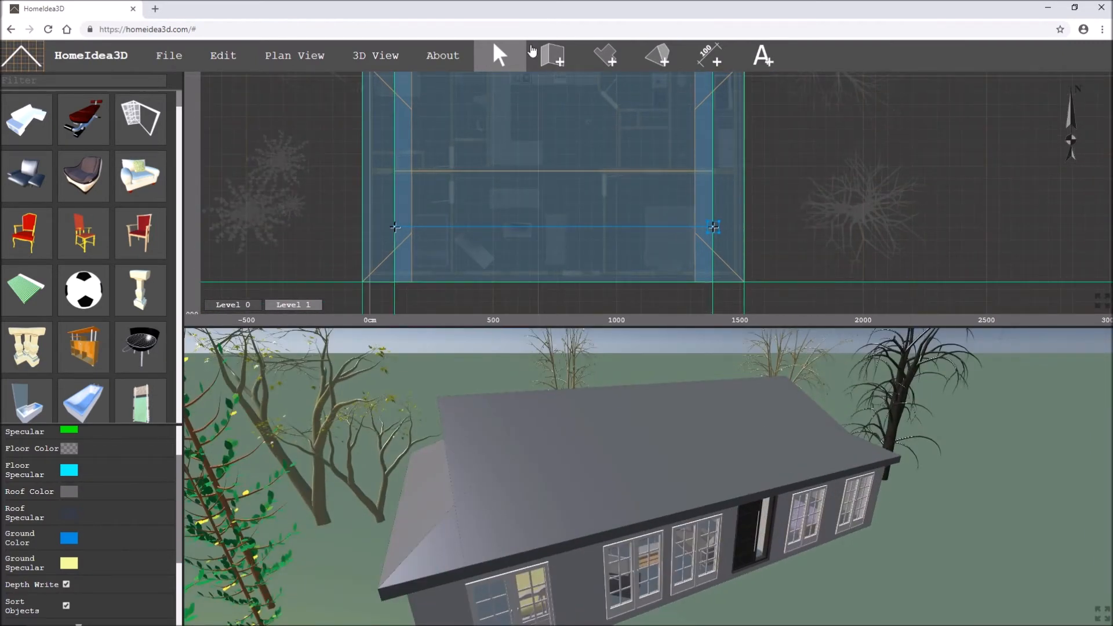
mouse_move(526, 133)
type("2")
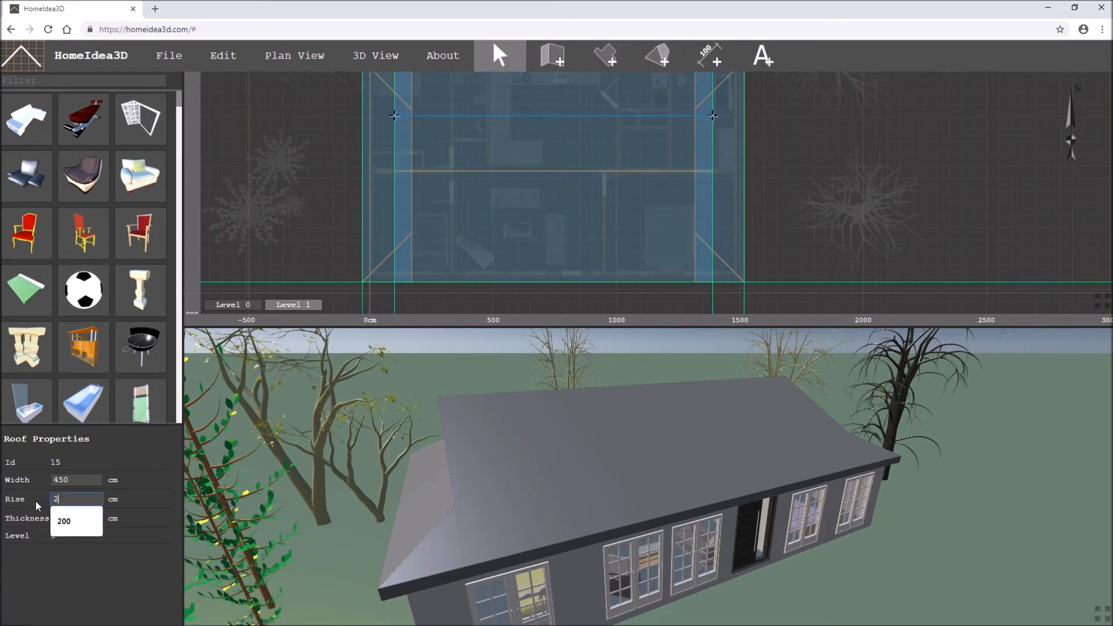
Select the other main roof half and set its Rise to 200 cm
left_click(585, 227)
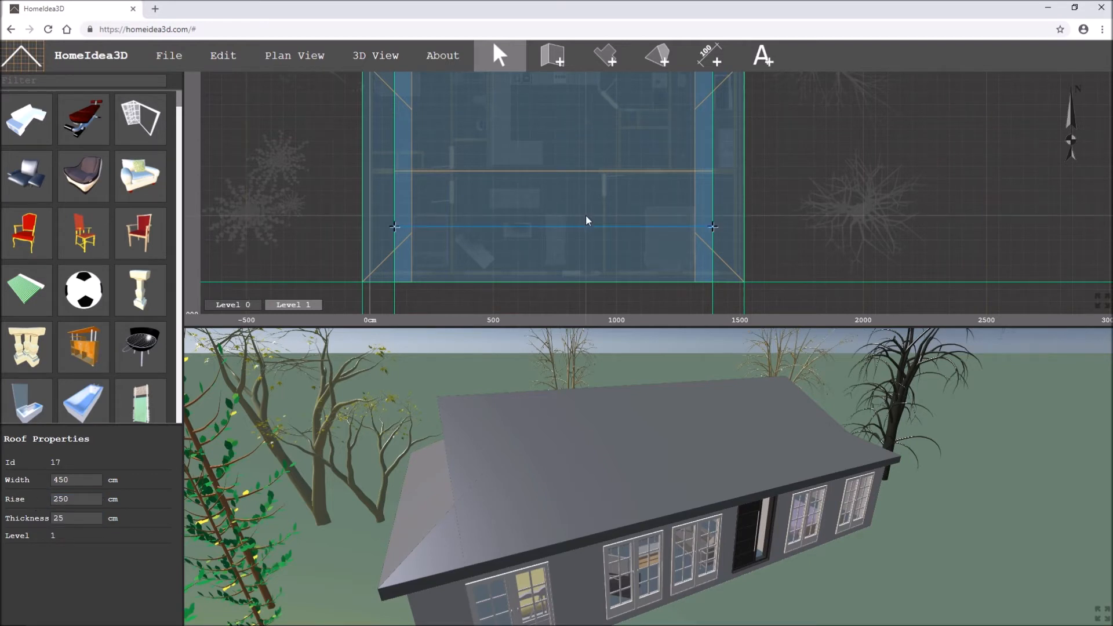
triple_click(74, 498)
type("200")
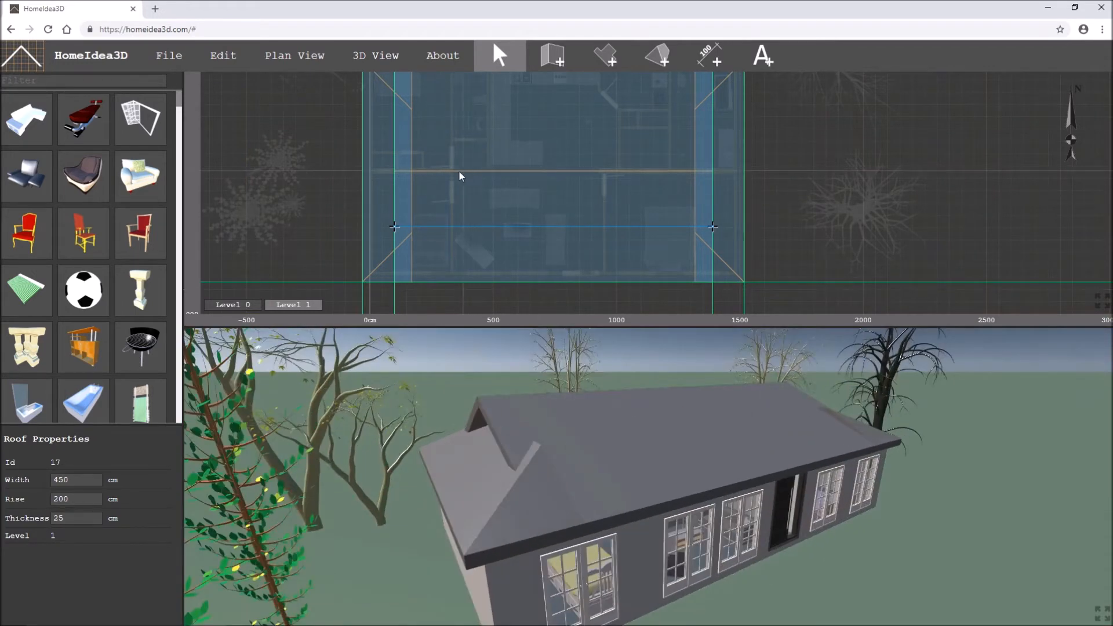
scroll("up", 3)
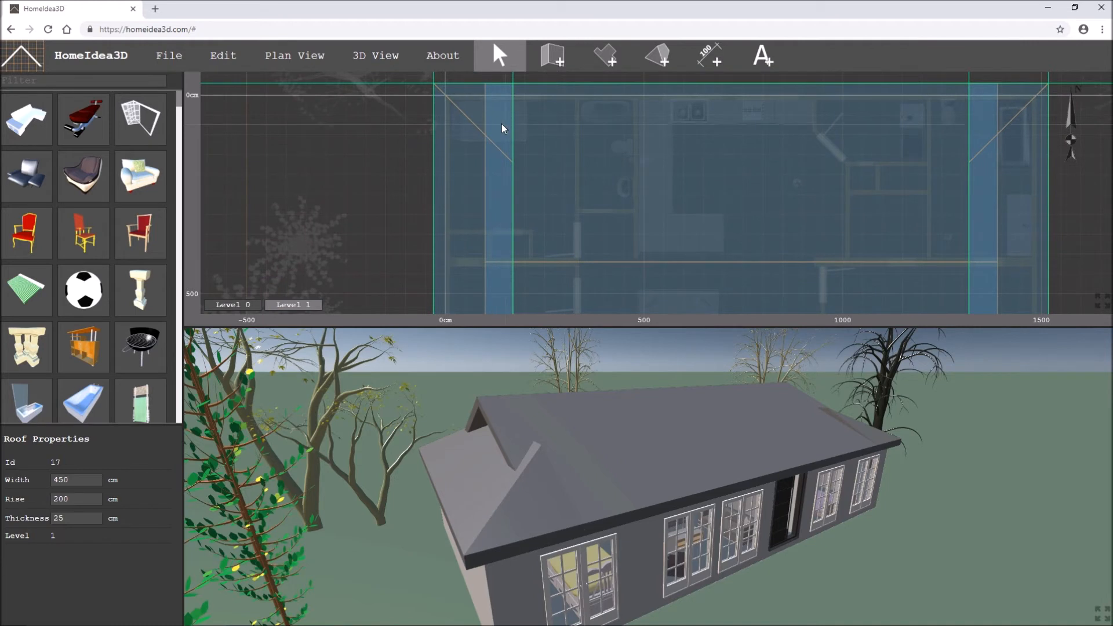
Delete the left-end roof piece and ready the roof tool at 250 cm width, 111 cm rise
left_click(505, 127)
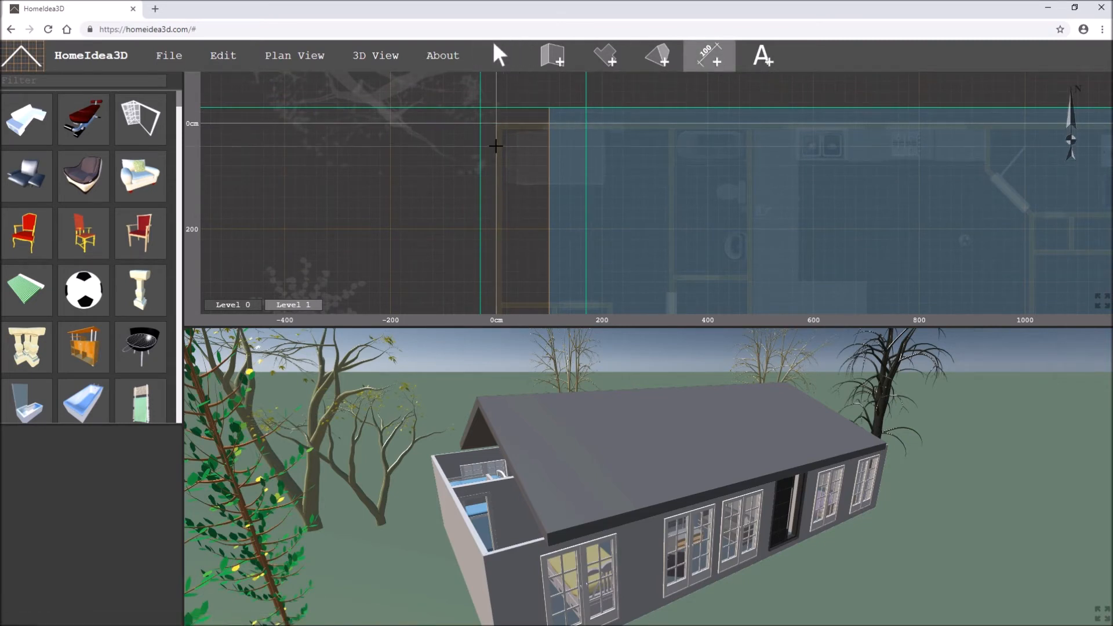
mouse_move(482, 148)
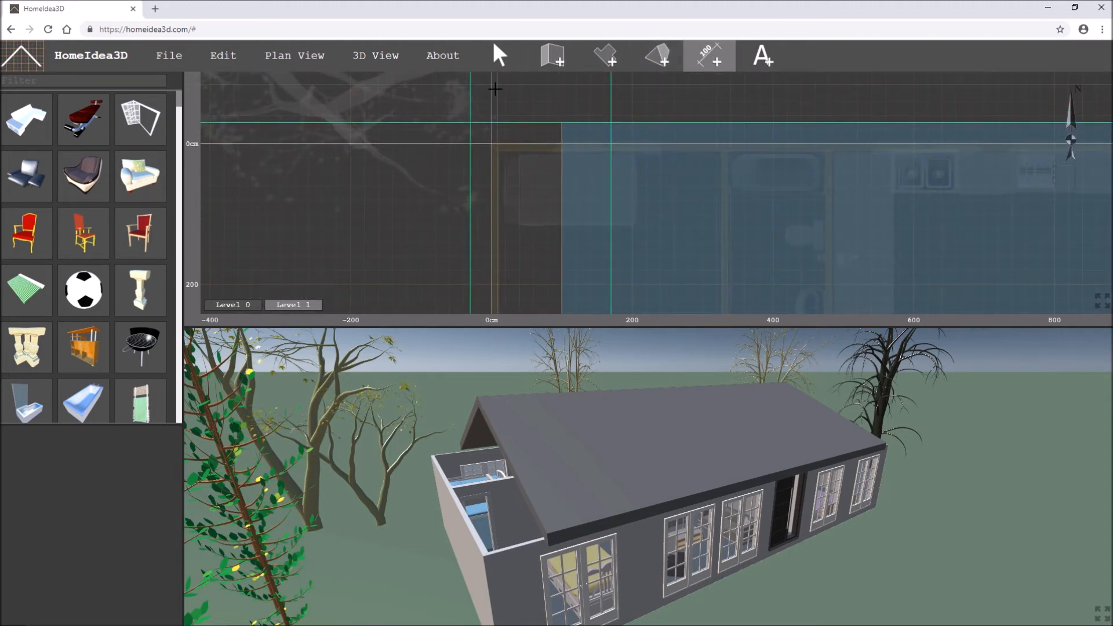
mouse_move(502, 58)
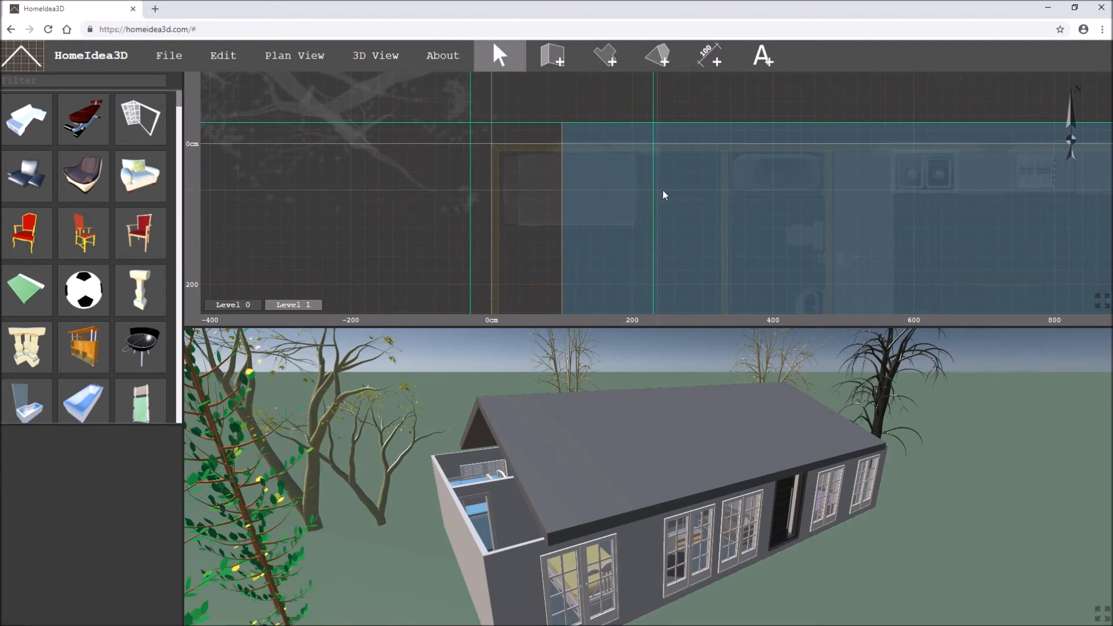
mouse_move(264, 179)
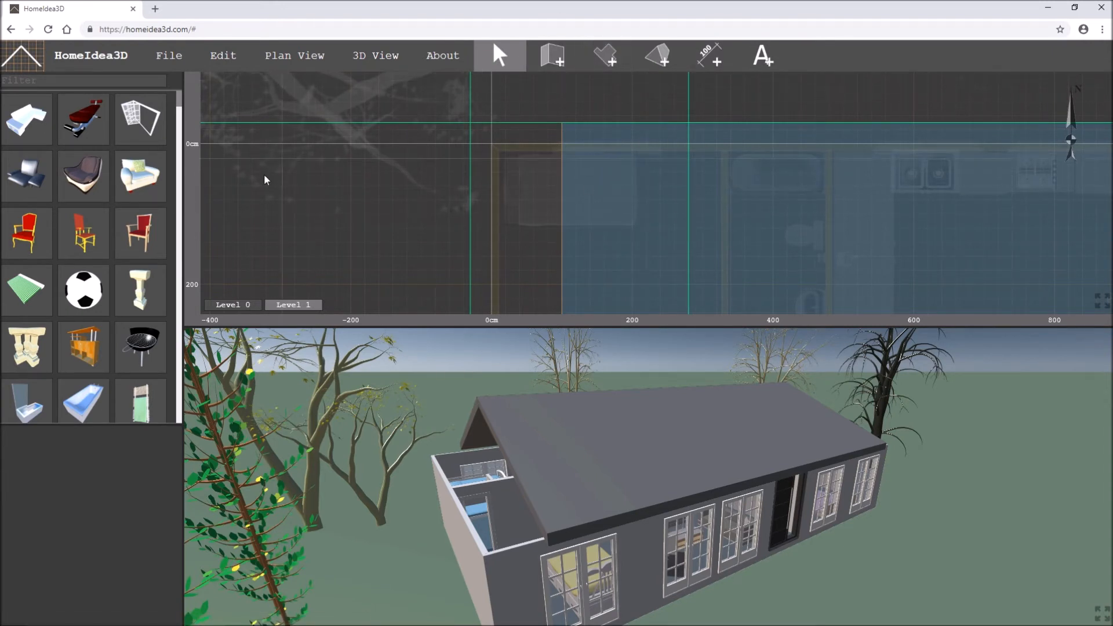
left_click(655, 56)
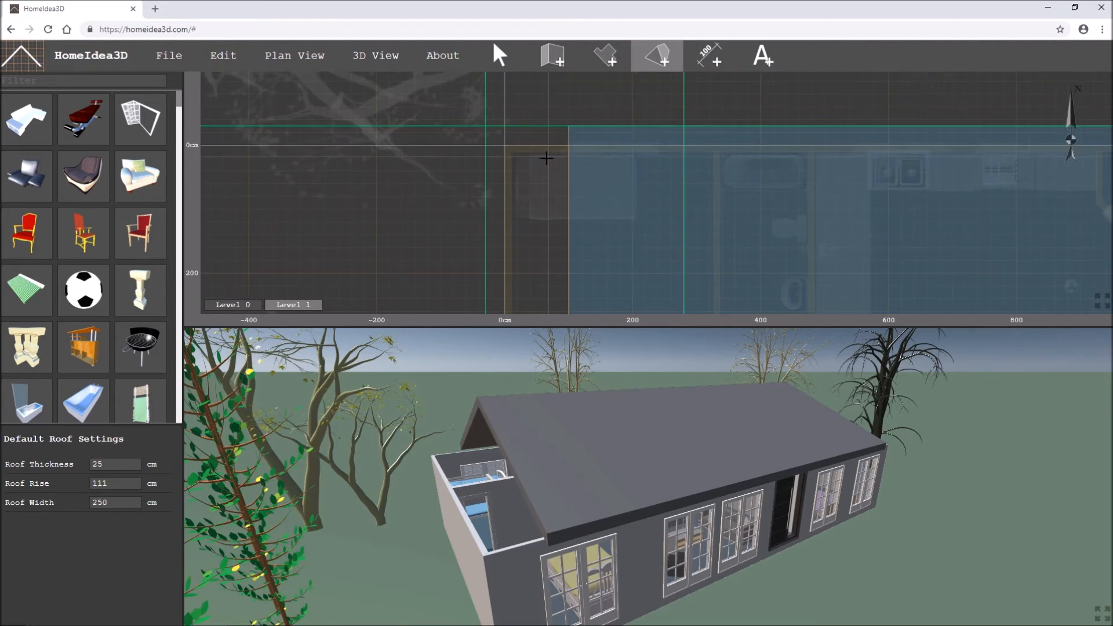
left_click(621, 195)
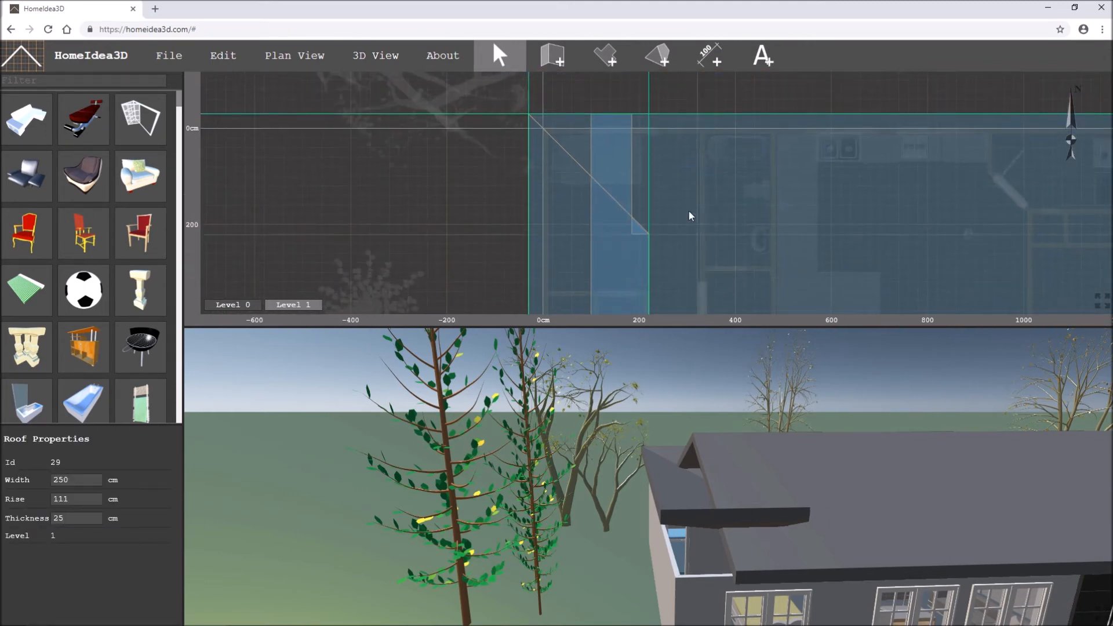
left_click(649, 174)
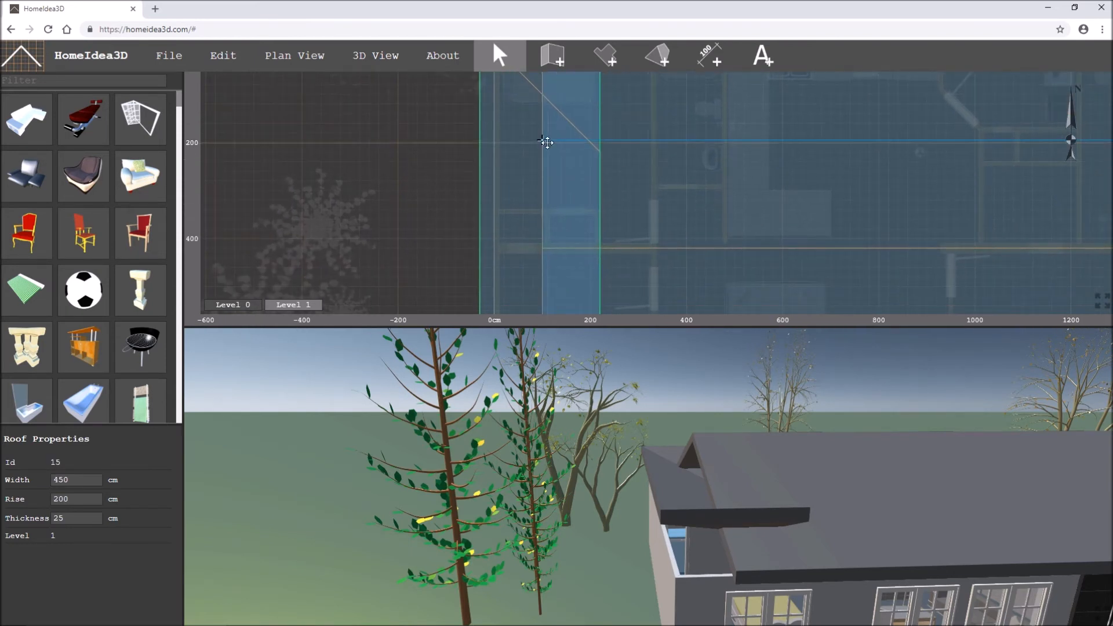
scroll("down", 3)
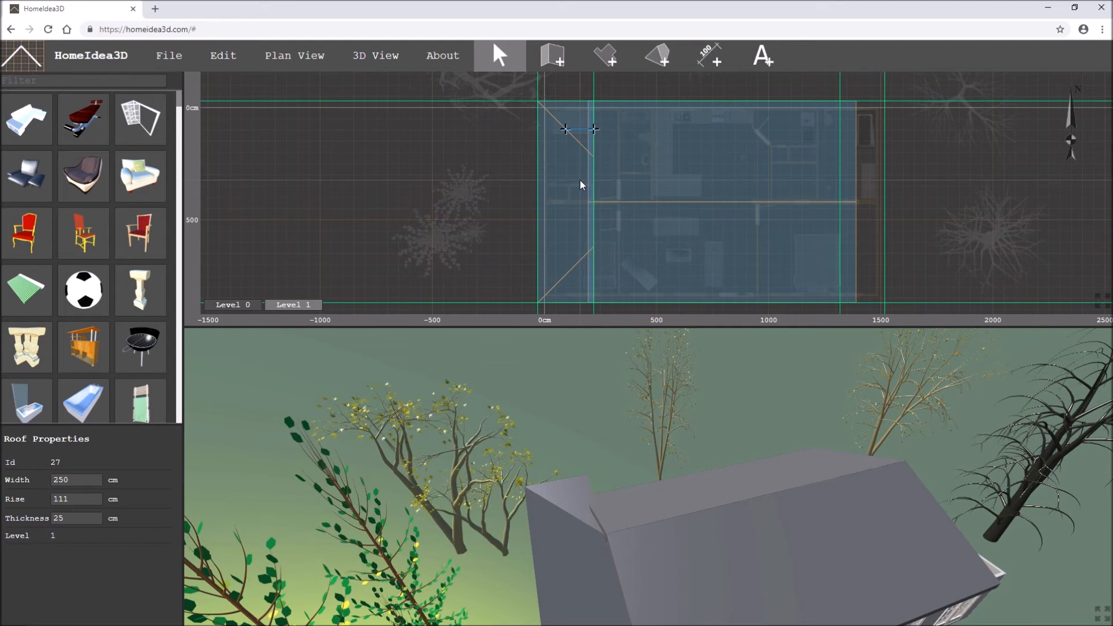
left_click(656, 56)
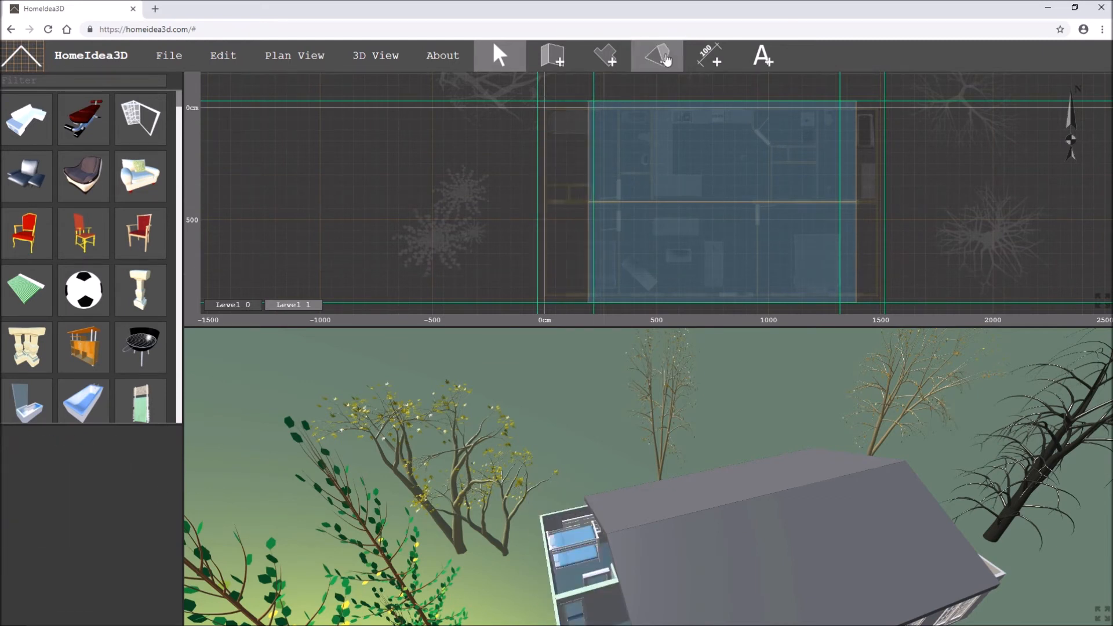
Place a 250 cm wide, 111 cm rise gablet roof over the house's right end
left_click(654, 56)
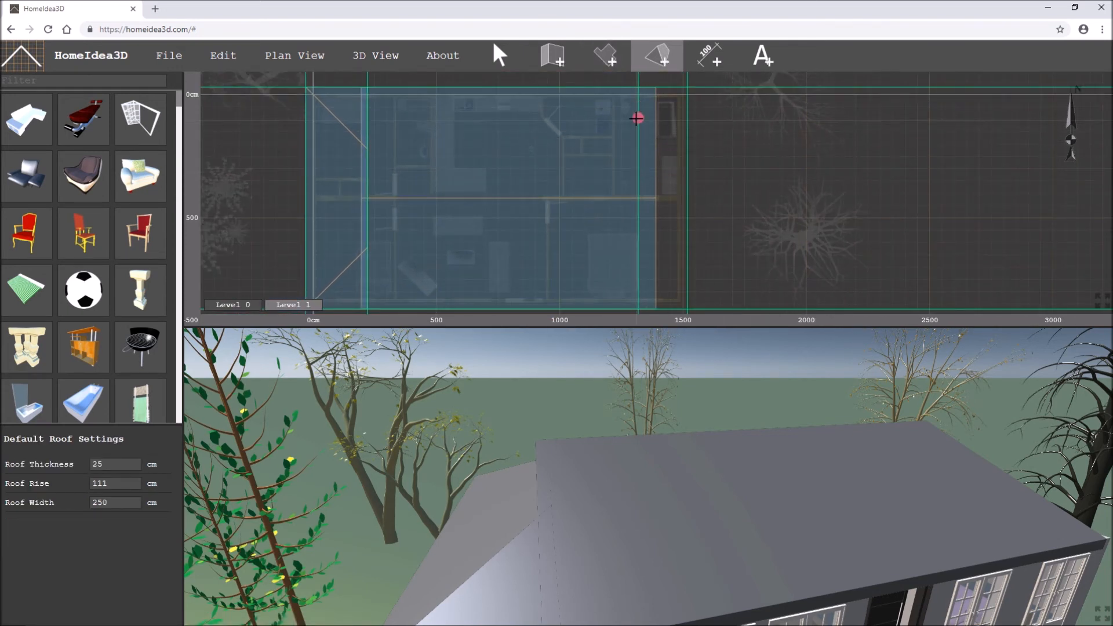
left_click(636, 118)
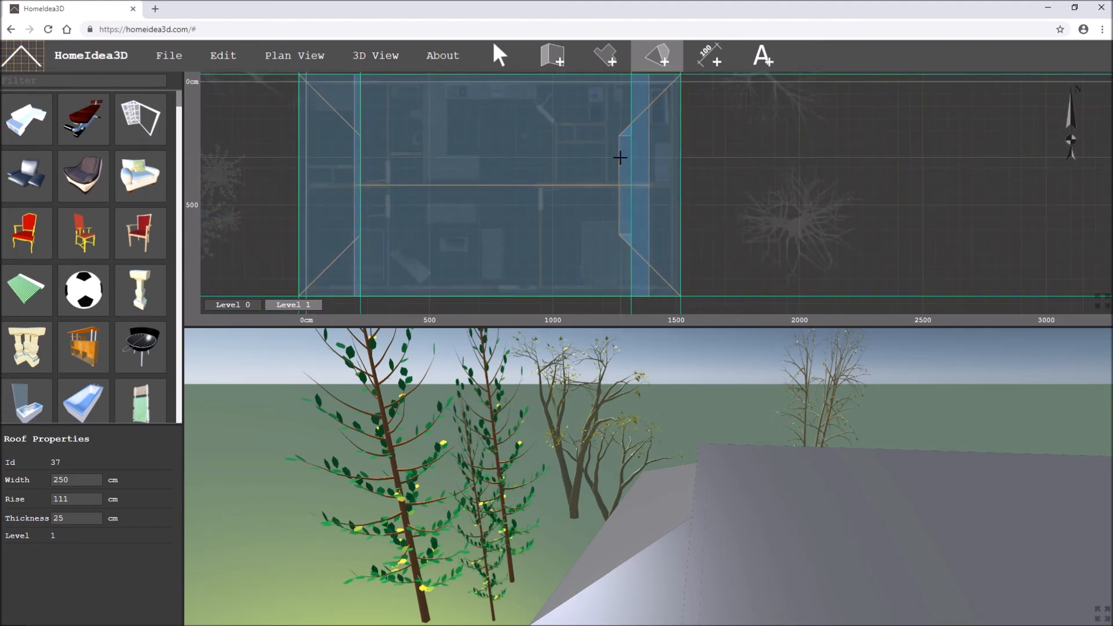
mouse_move(499, 56)
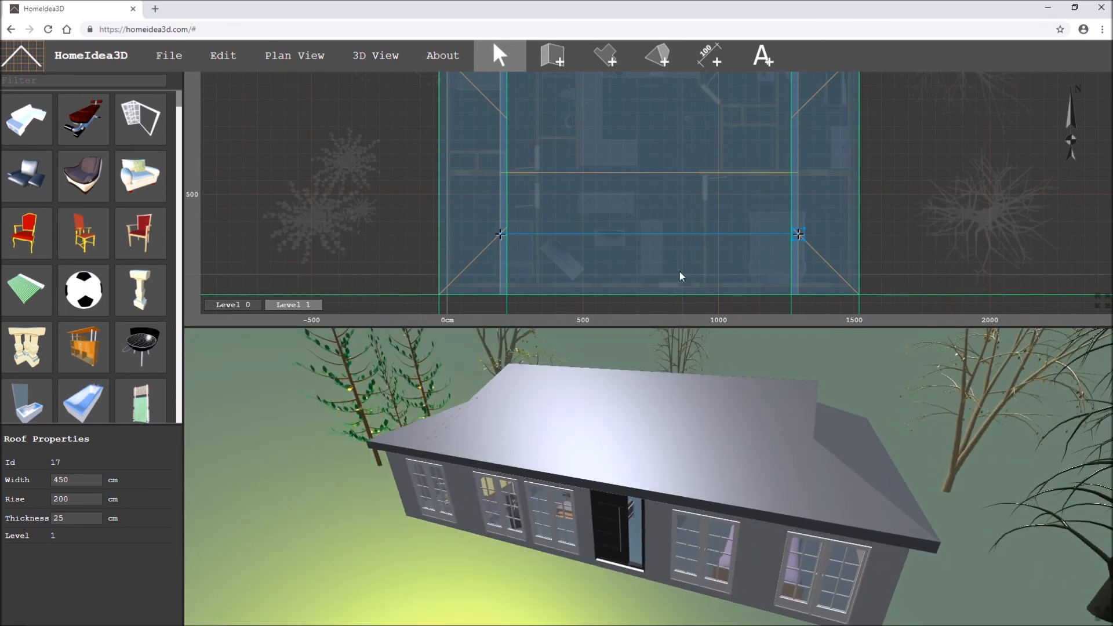
Bring up the Share Plan dialog from the File menu
left_click(169, 56)
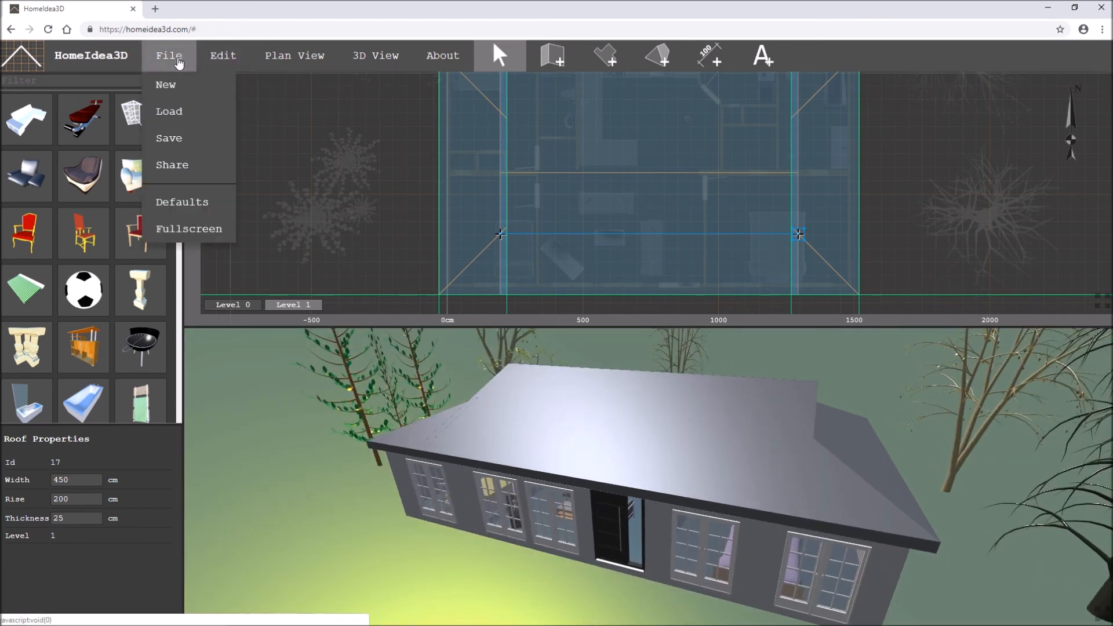
left_click(172, 165)
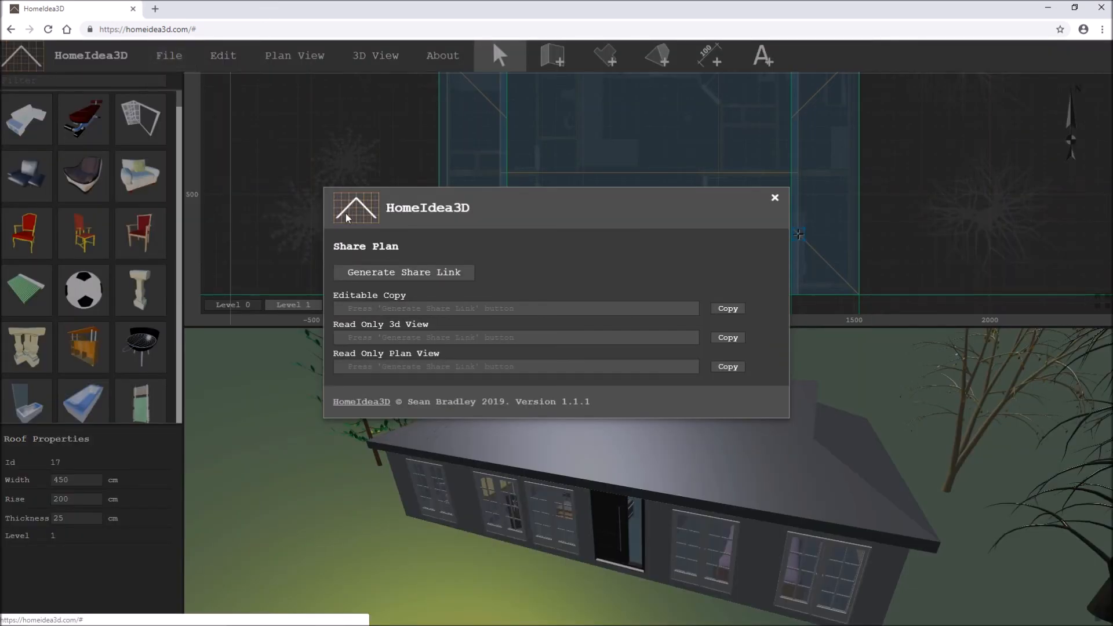